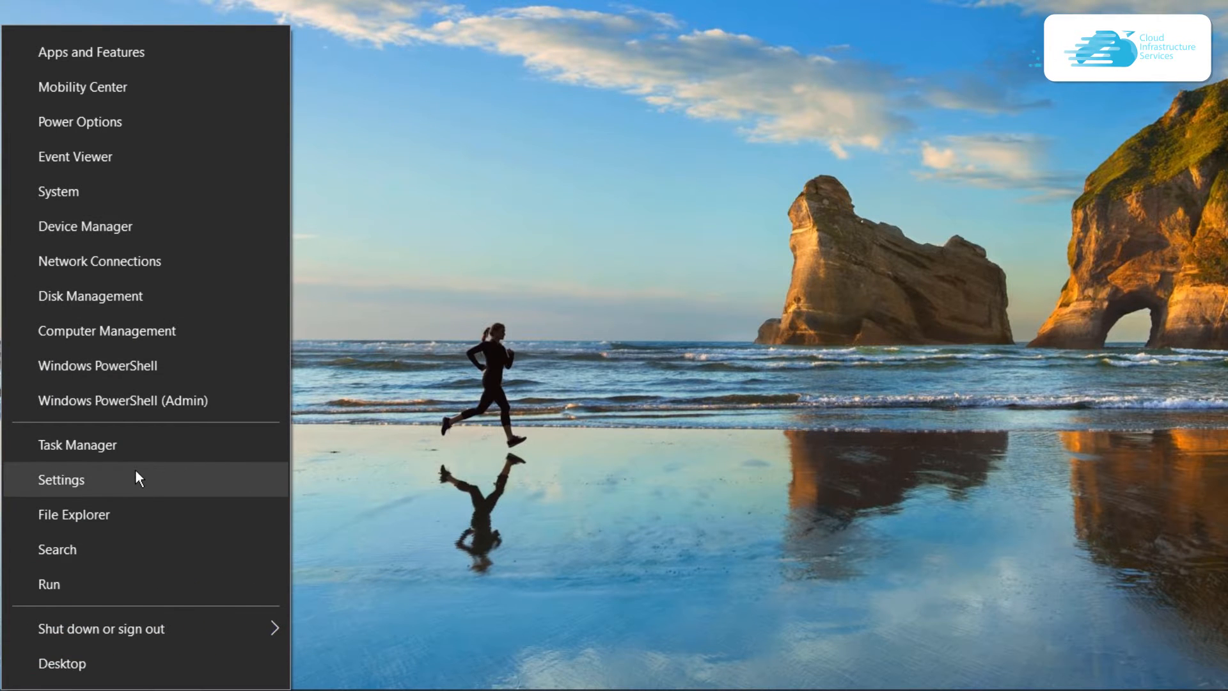
Open Settings to Network & Internet and land on the Wi-Fi page after a glance at Ethernet
left_click(60, 480)
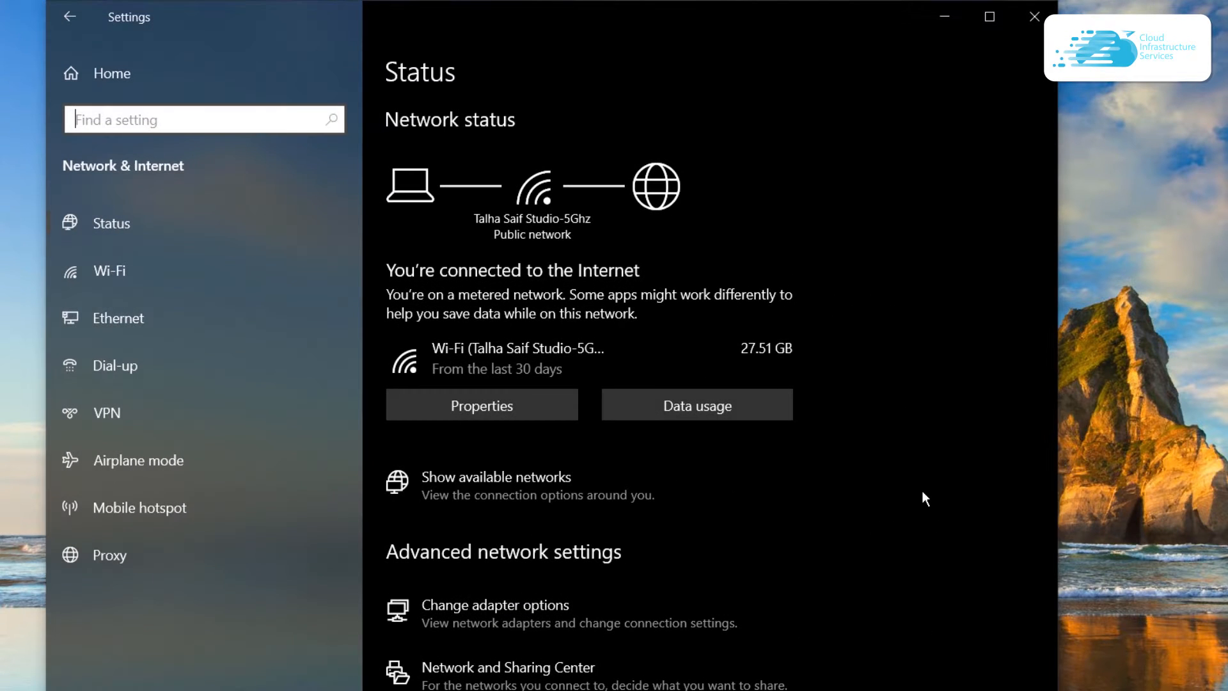
mouse_move(107, 271)
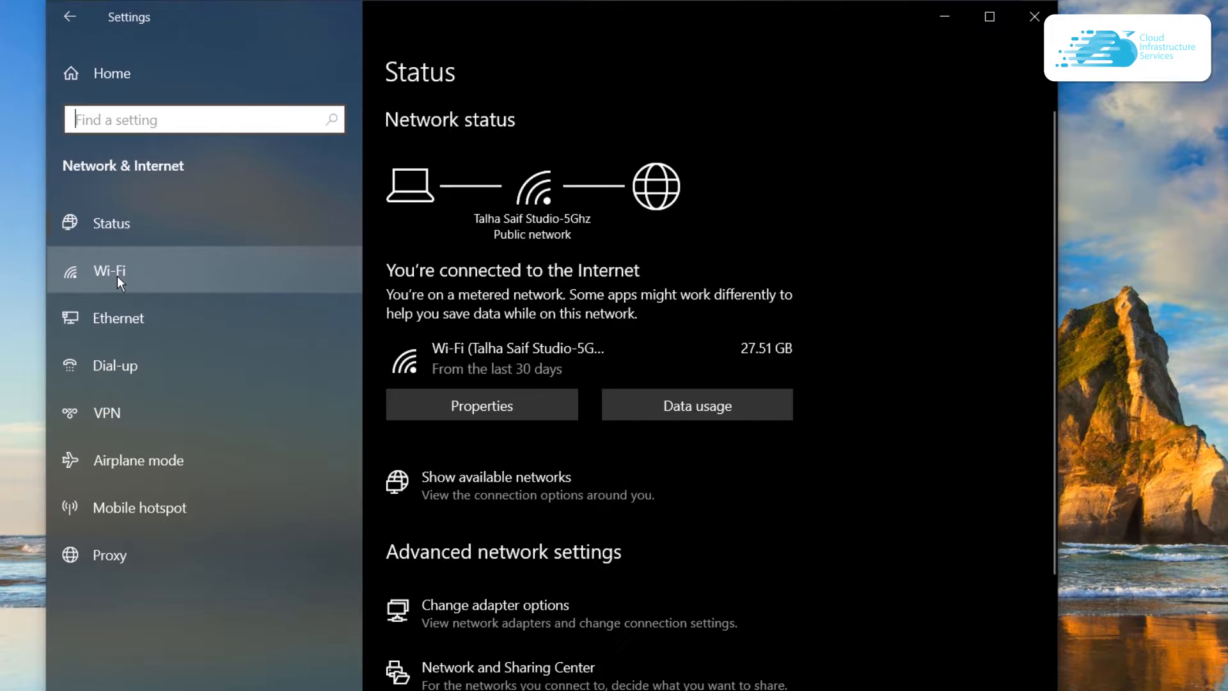
left_click(109, 270)
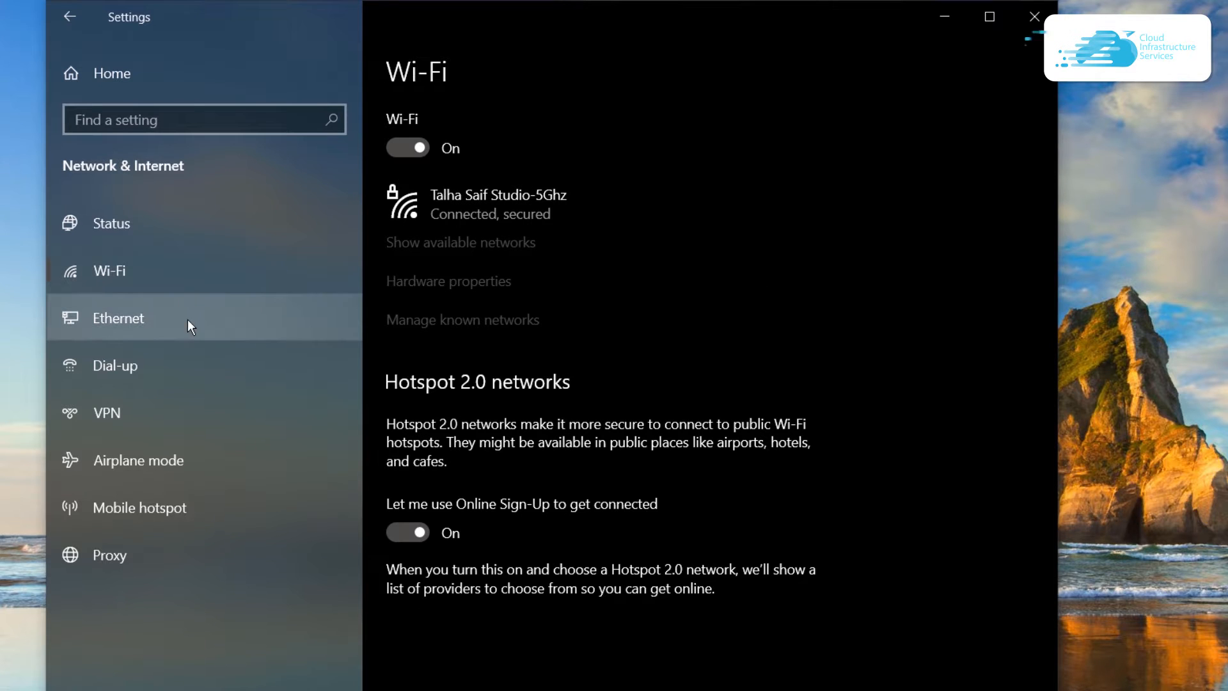
left_click(118, 317)
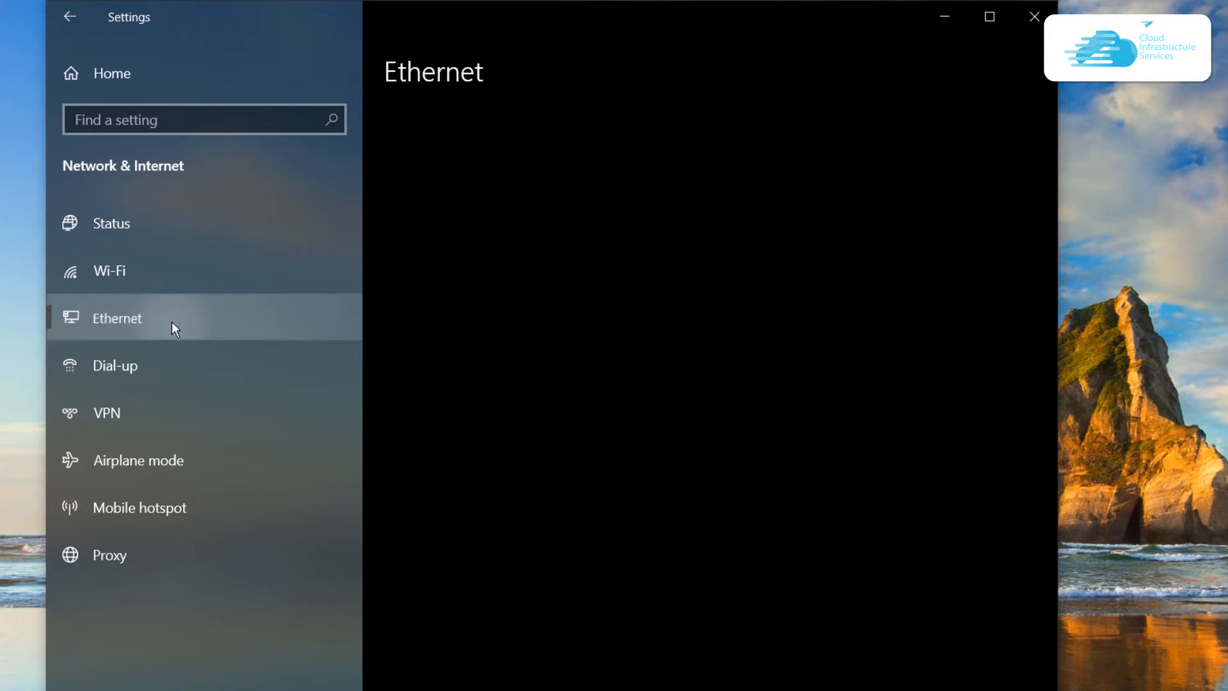
left_click(110, 270)
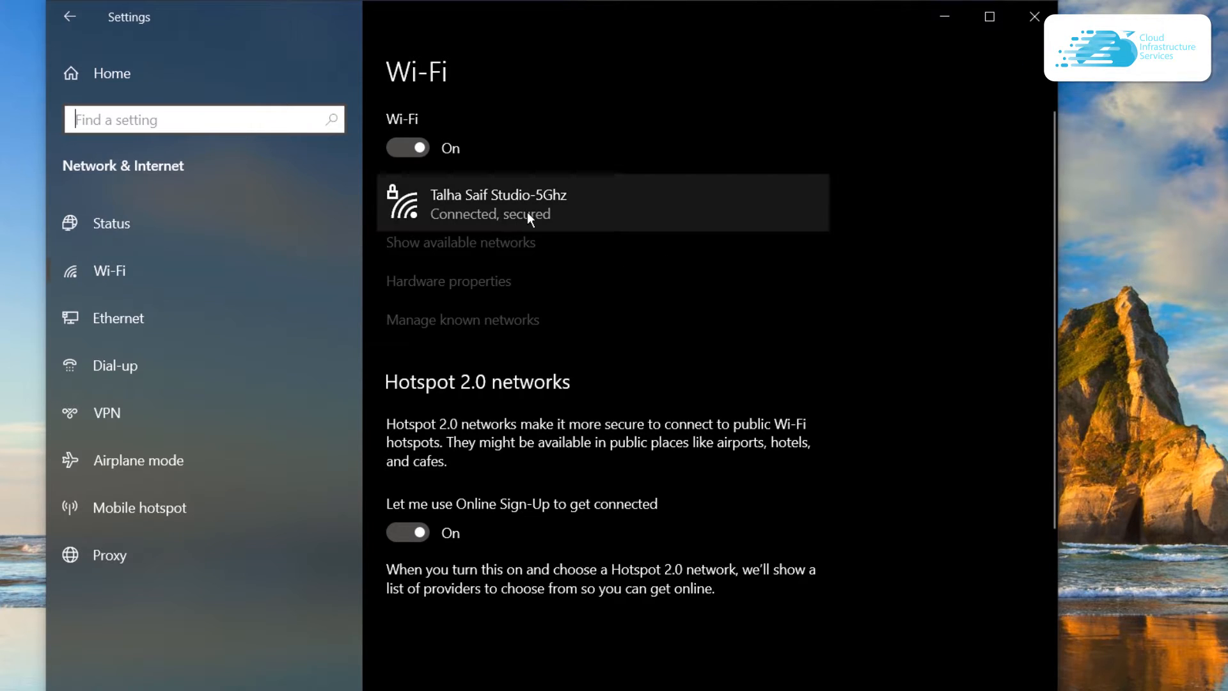
Open the connected Wi-Fi network's properties and set IP assignment to Manual with IPv4 on
left_click(602, 202)
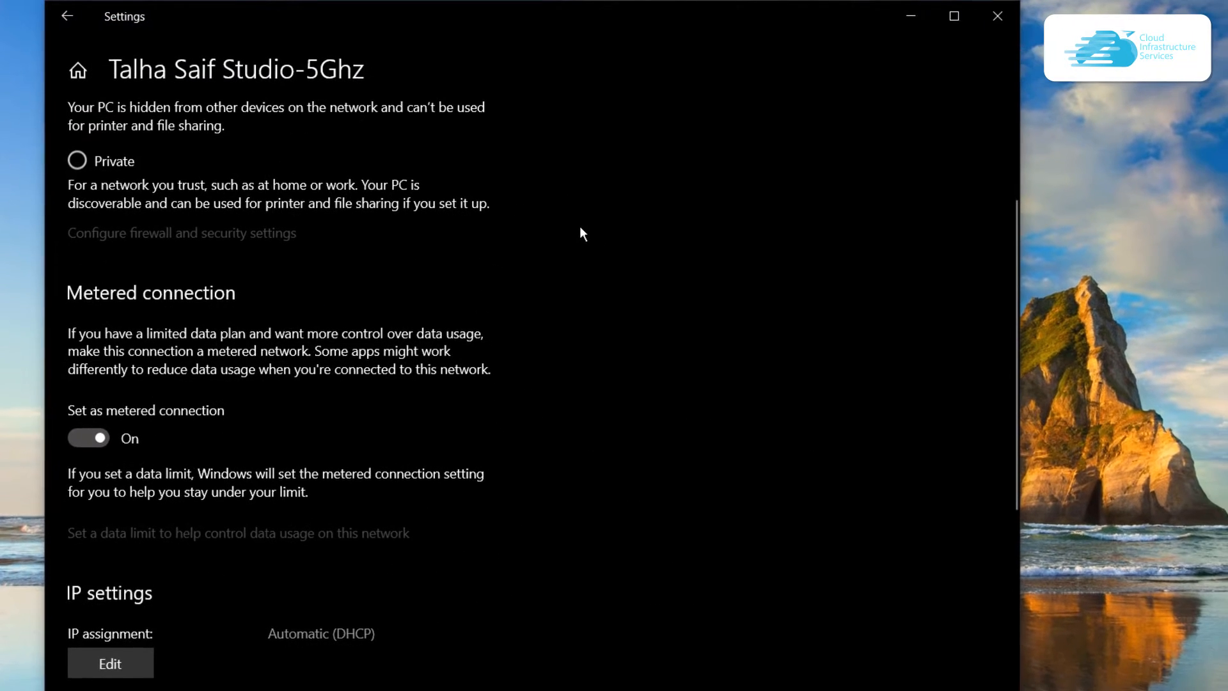
scroll("down", 3)
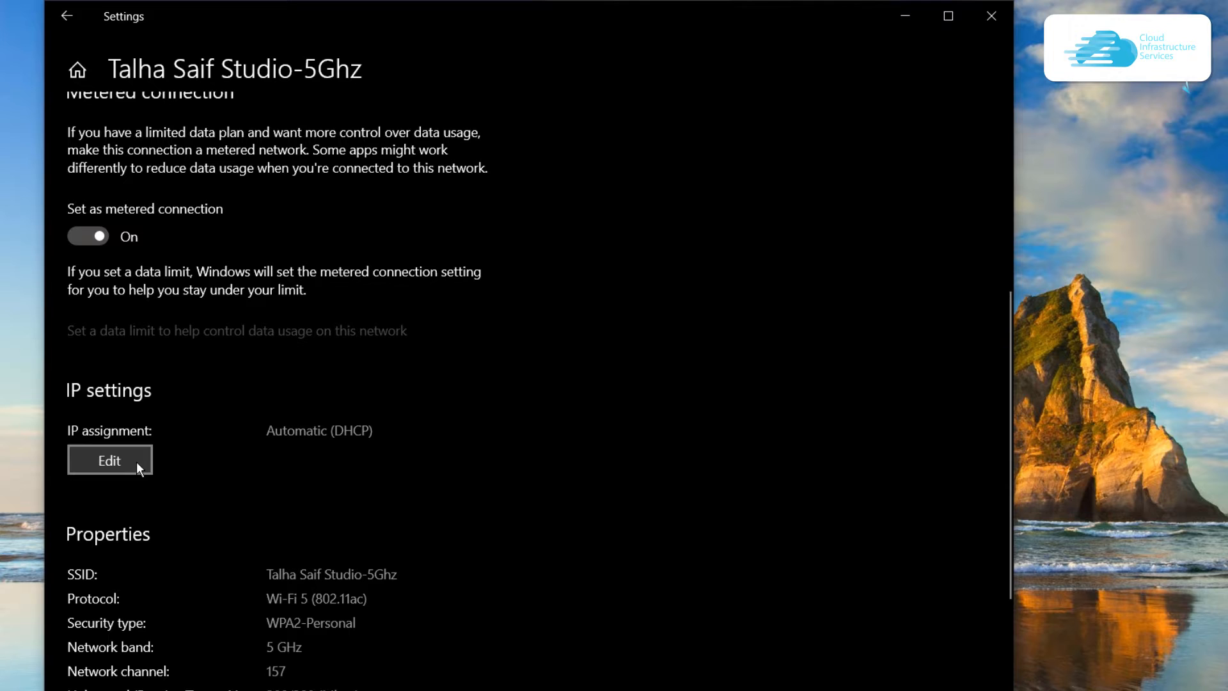
left_click(109, 459)
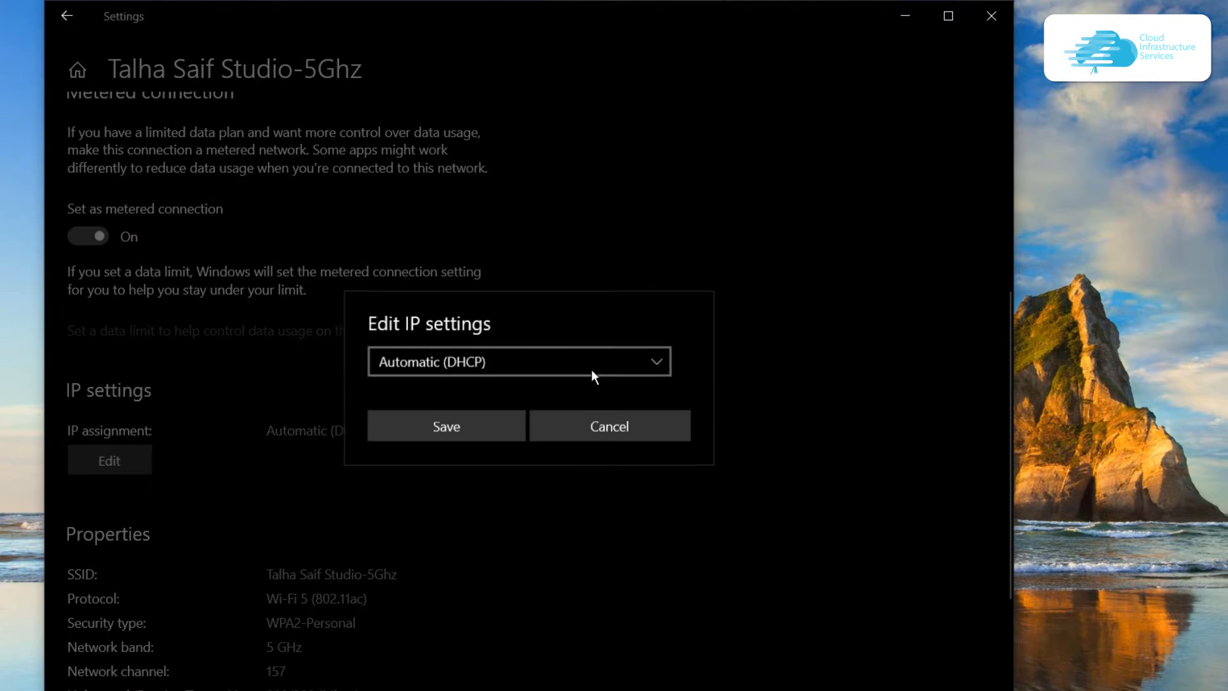
mouse_move(494, 379)
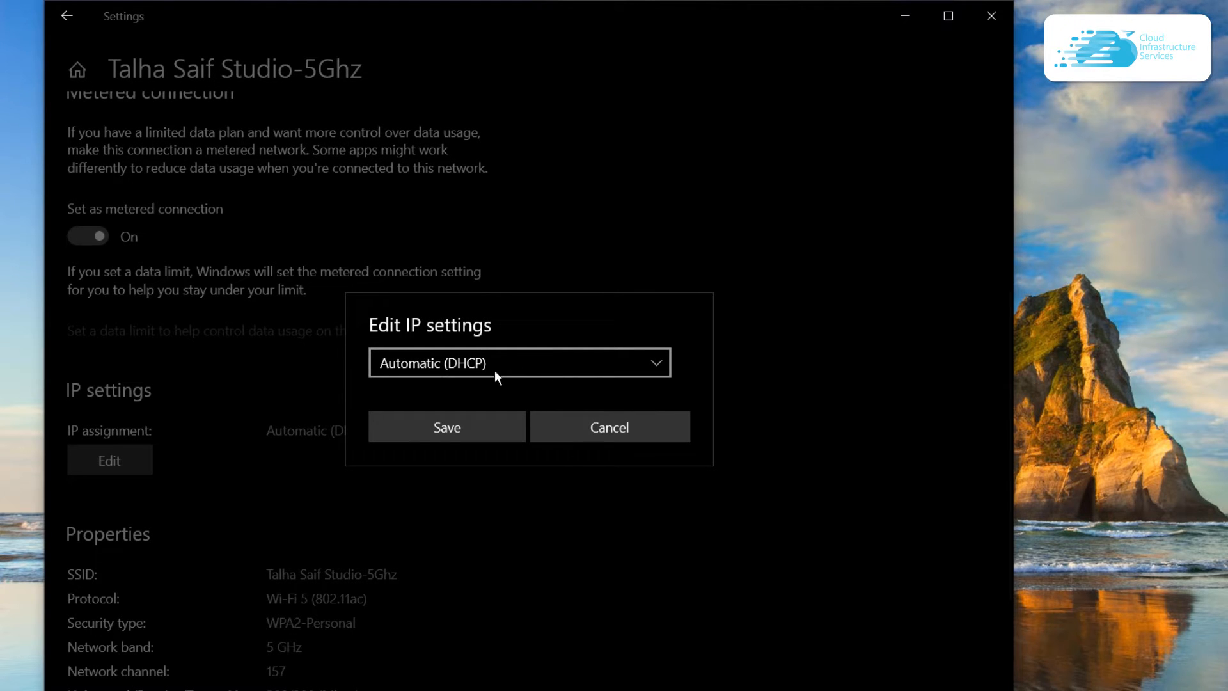
left_click(520, 362)
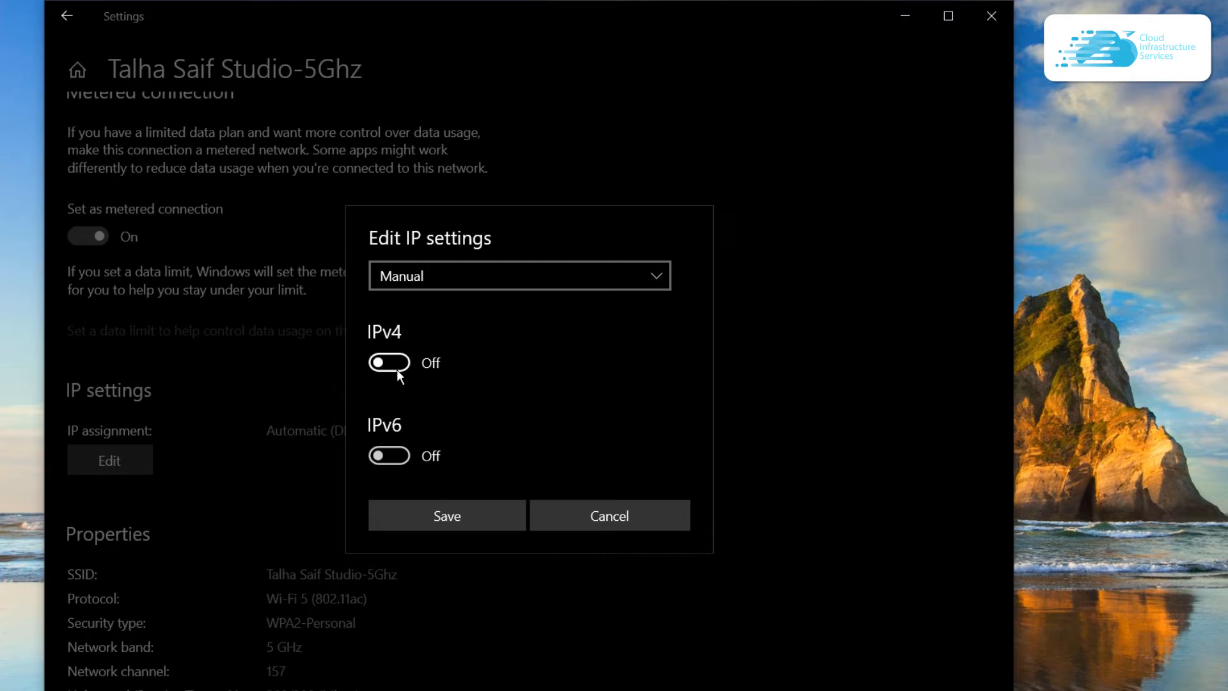
left_click(389, 362)
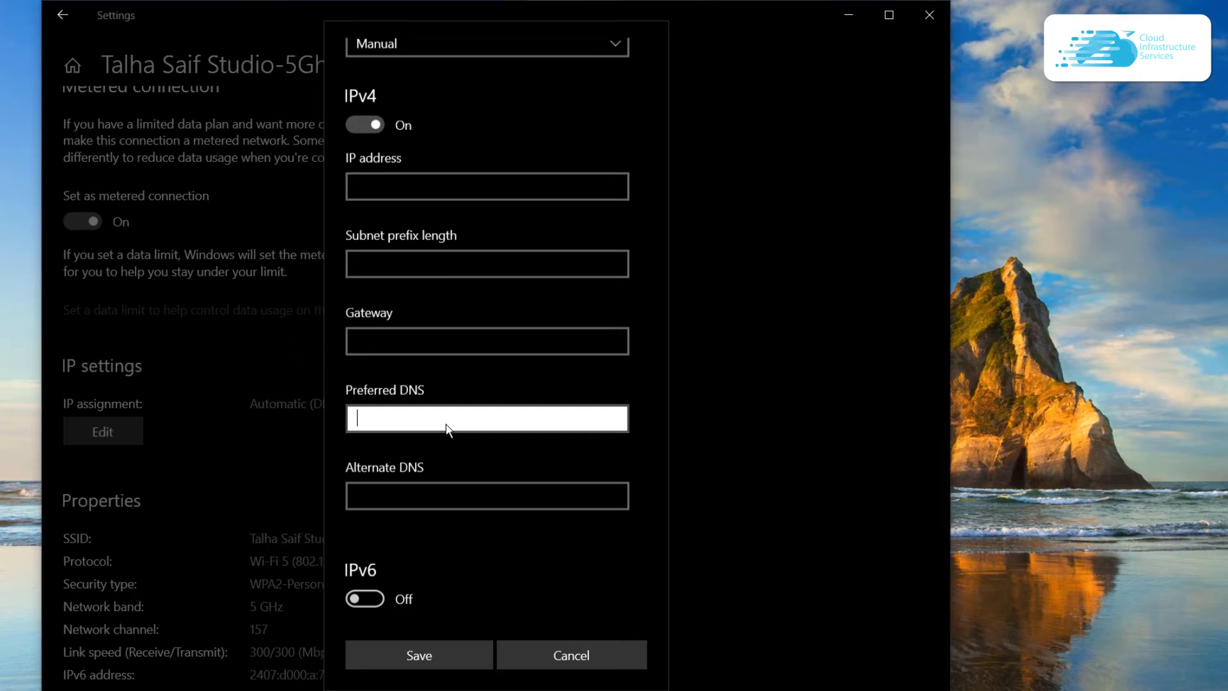
Enter DNS servers 8.8.8.8 and 8.8.4.4 for the network and save them
type("8.8.")
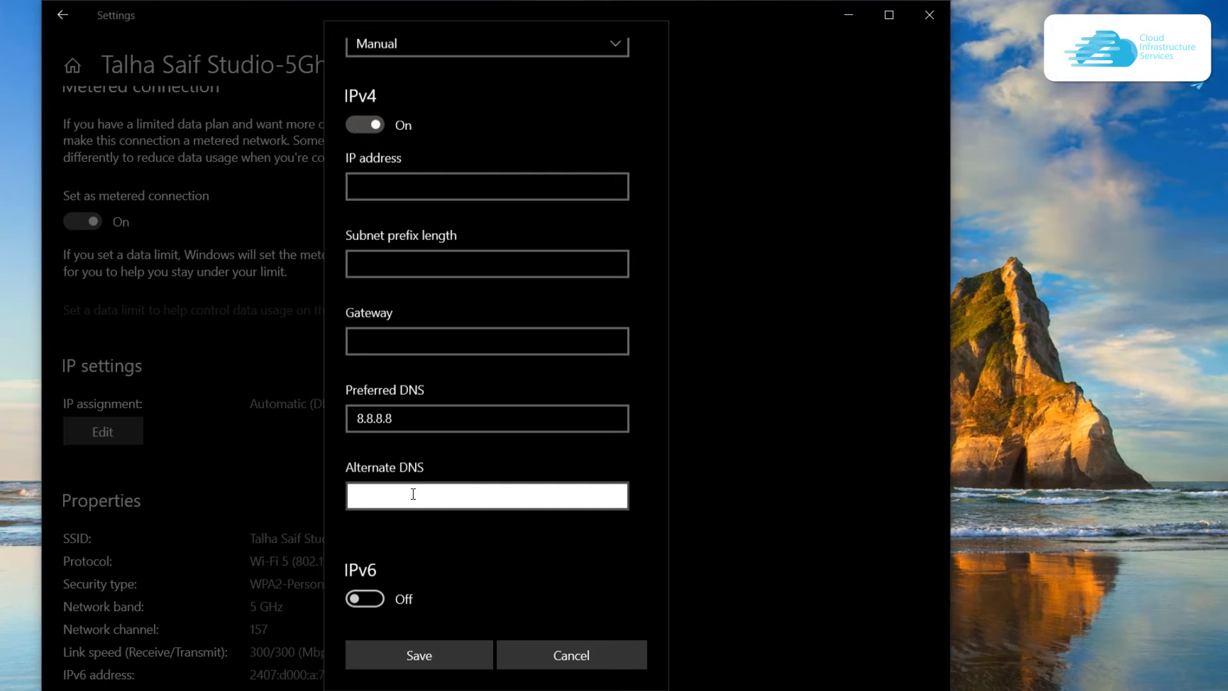
type("8.8.4.4")
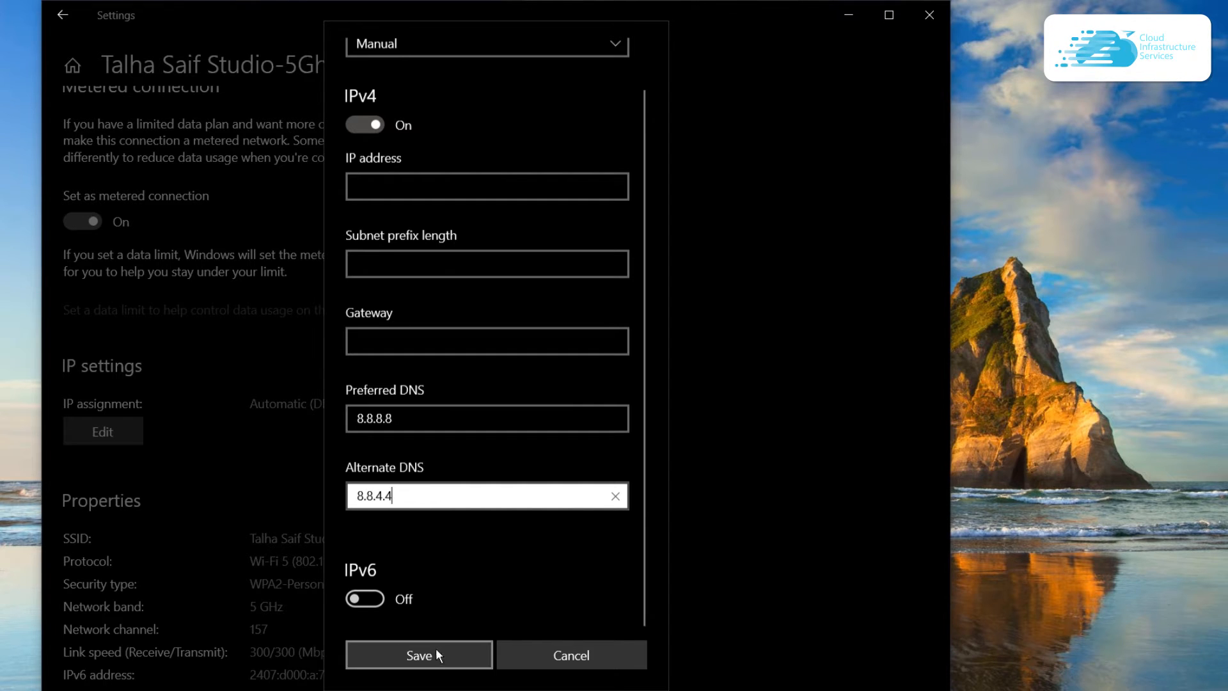
left_click(418, 655)
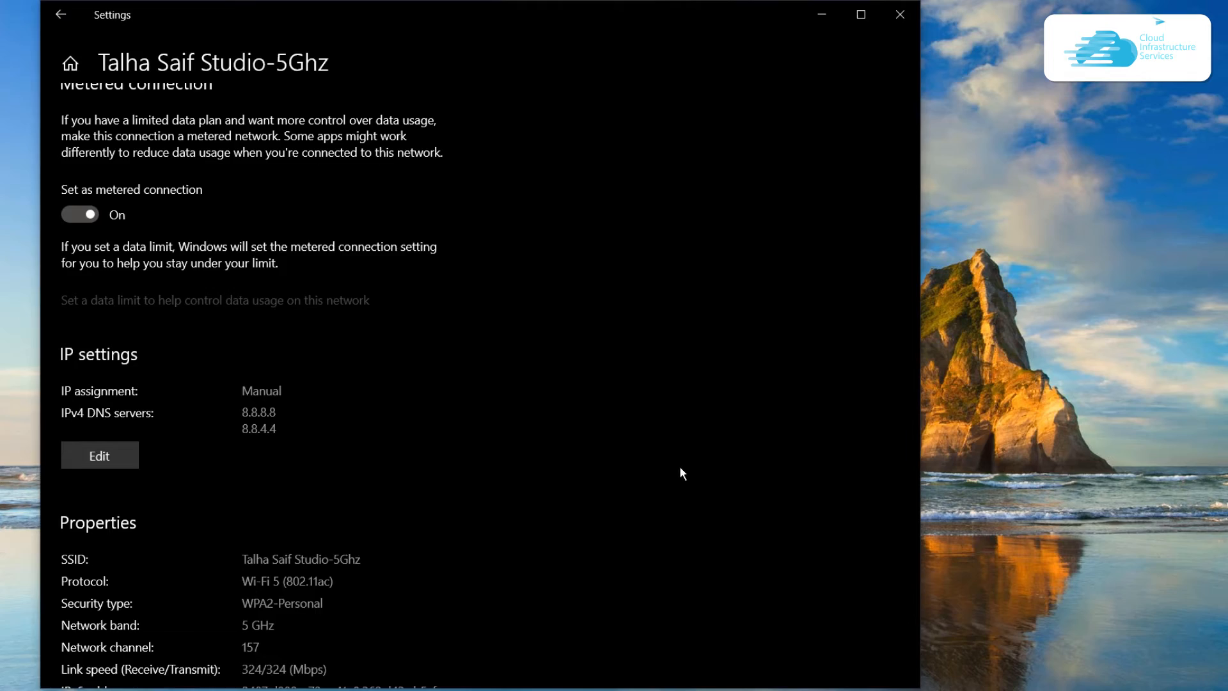
left_click(899, 14)
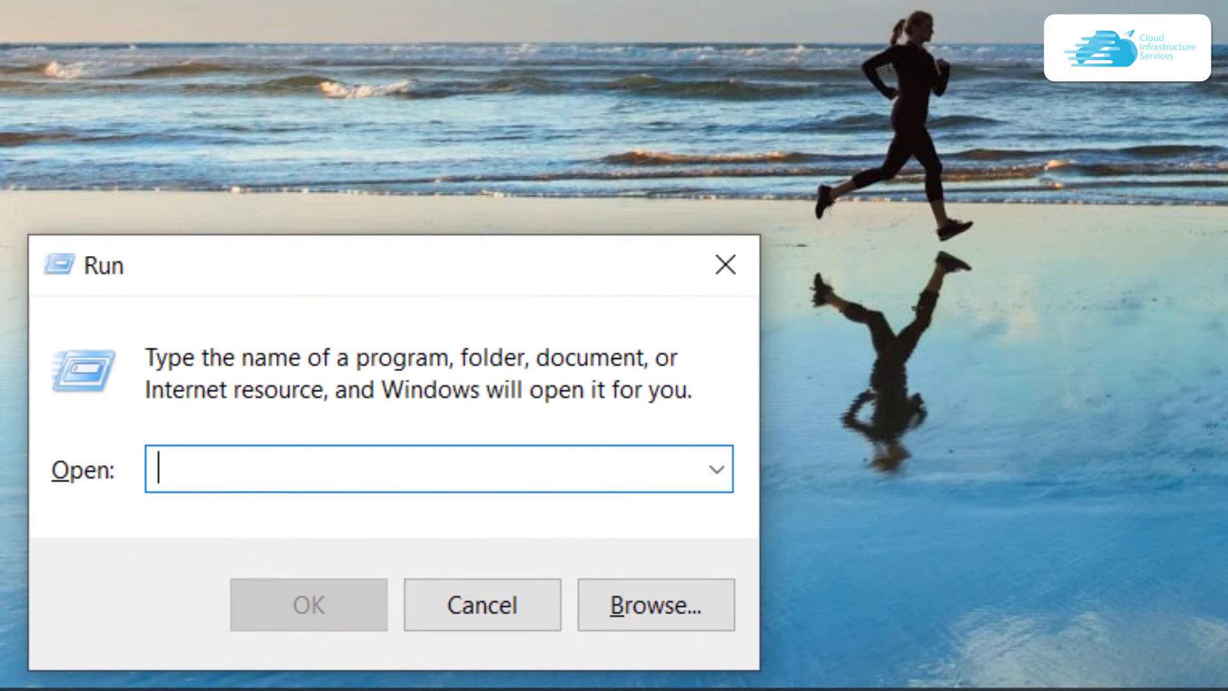
Launch Control Panel from Run, view items as Large icons, and go to Network and Sharing Center
type("control panel")
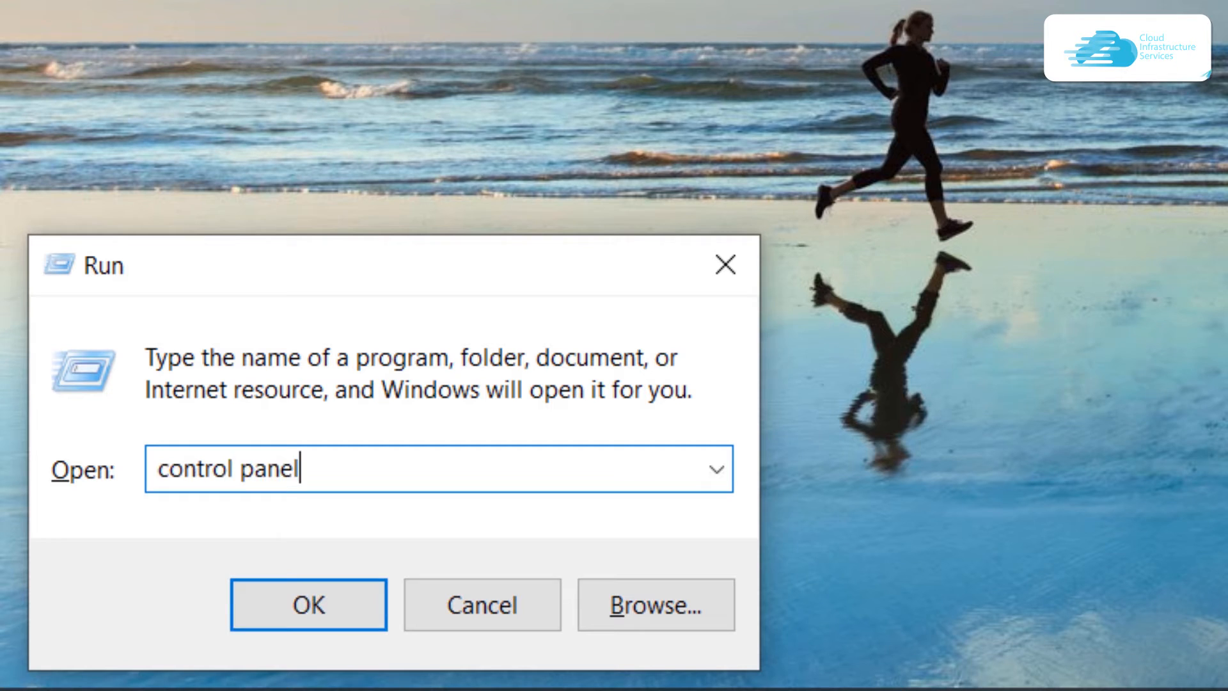
left_click(308, 603)
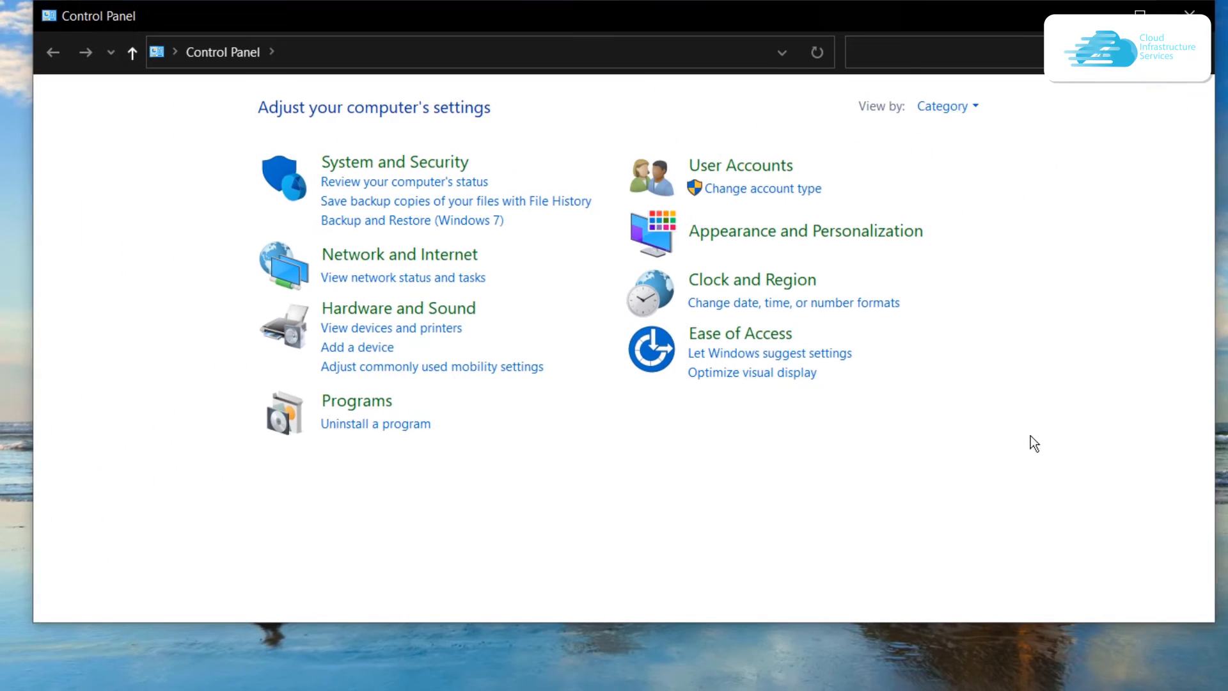
left_click(943, 106)
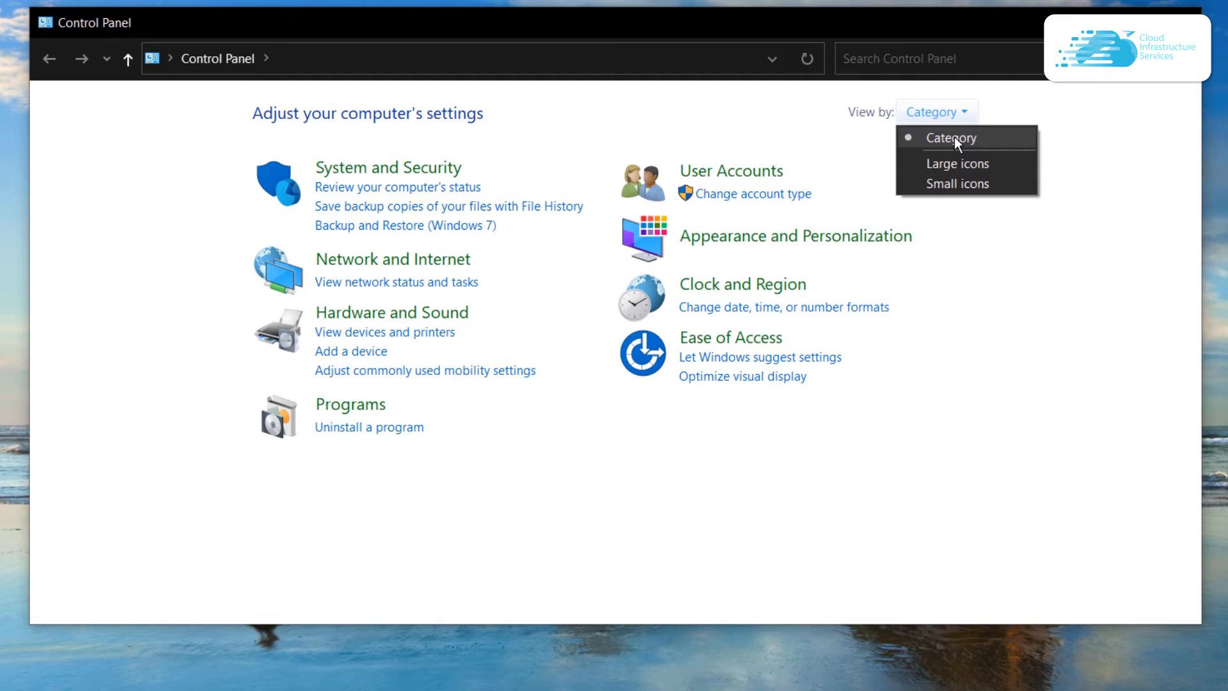
left_click(957, 162)
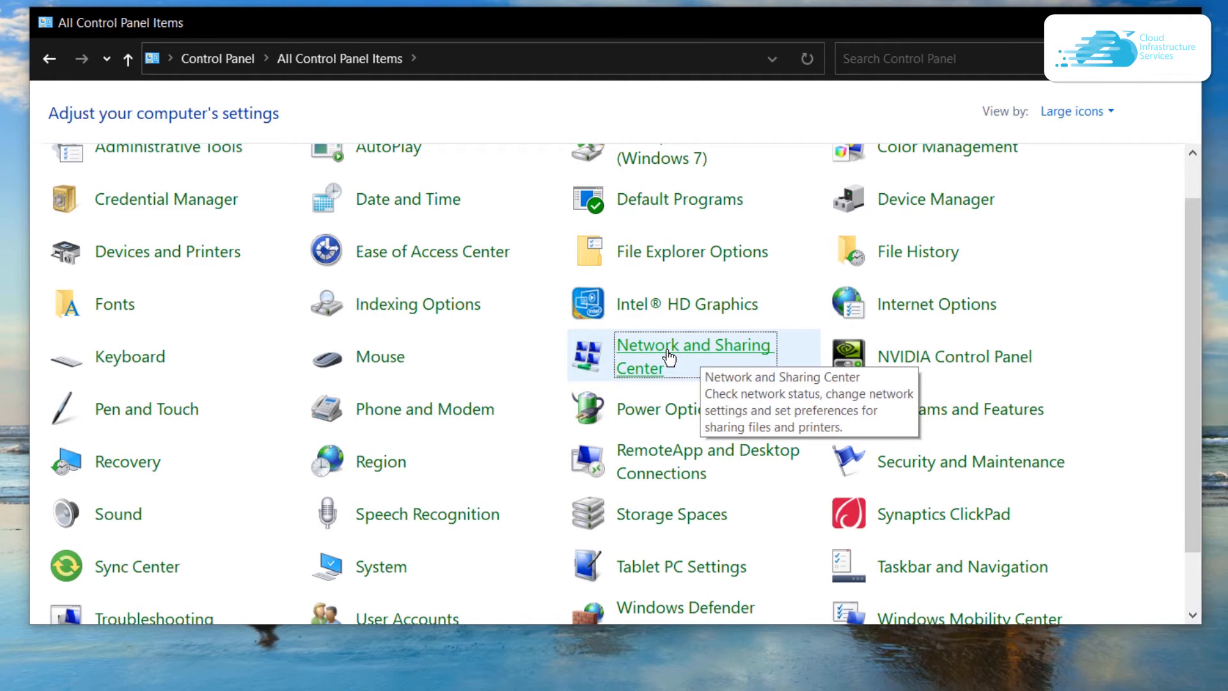
left_click(692, 356)
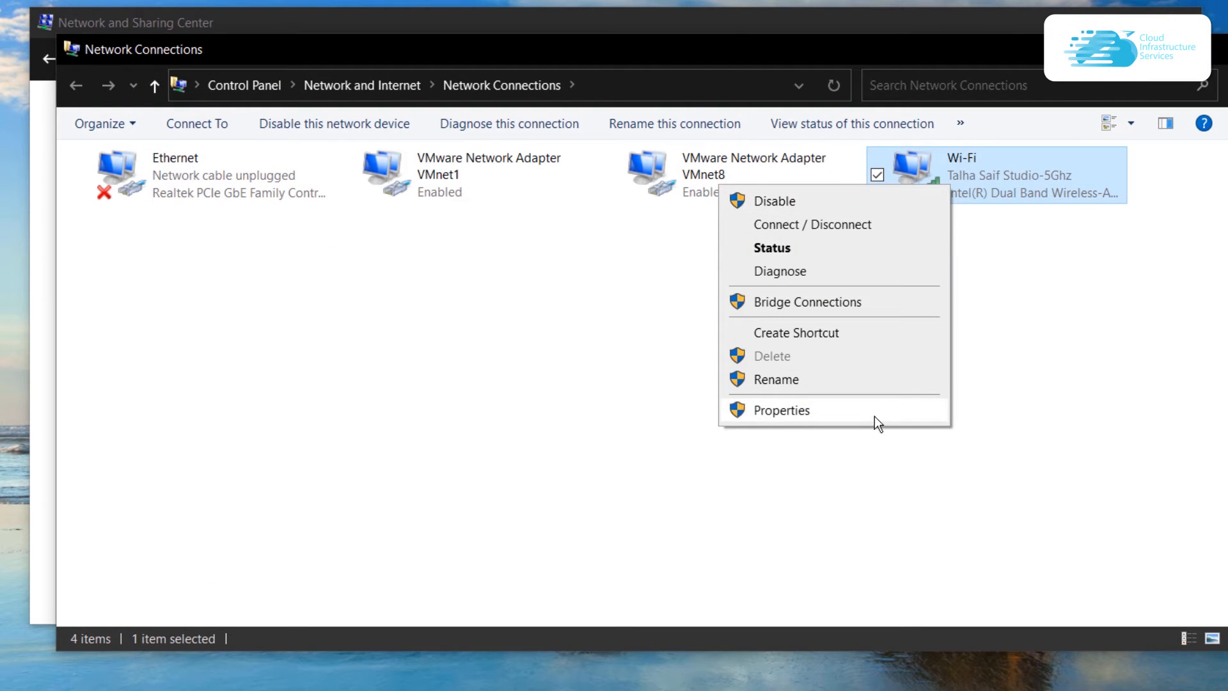
In the Wi-Fi adapter's IPv4 properties, set manual DNS 8.8.8.8 / 8.8.4.4 and confirm with OK
left_click(779, 409)
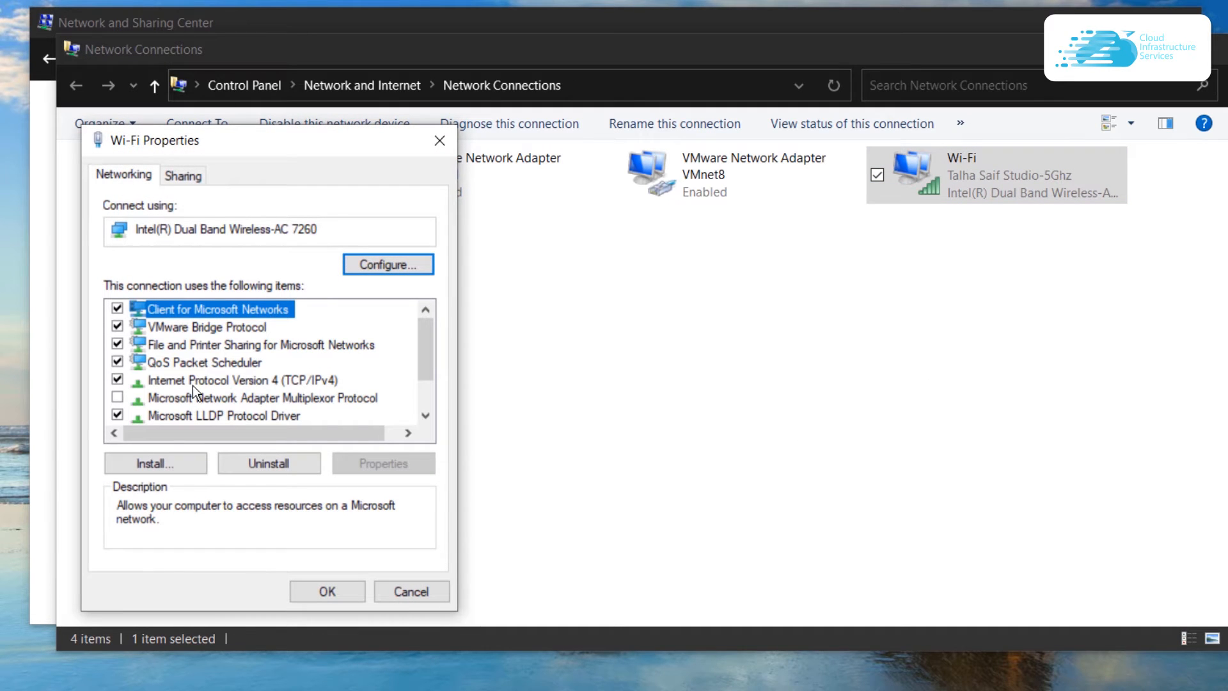
left_click(219, 380)
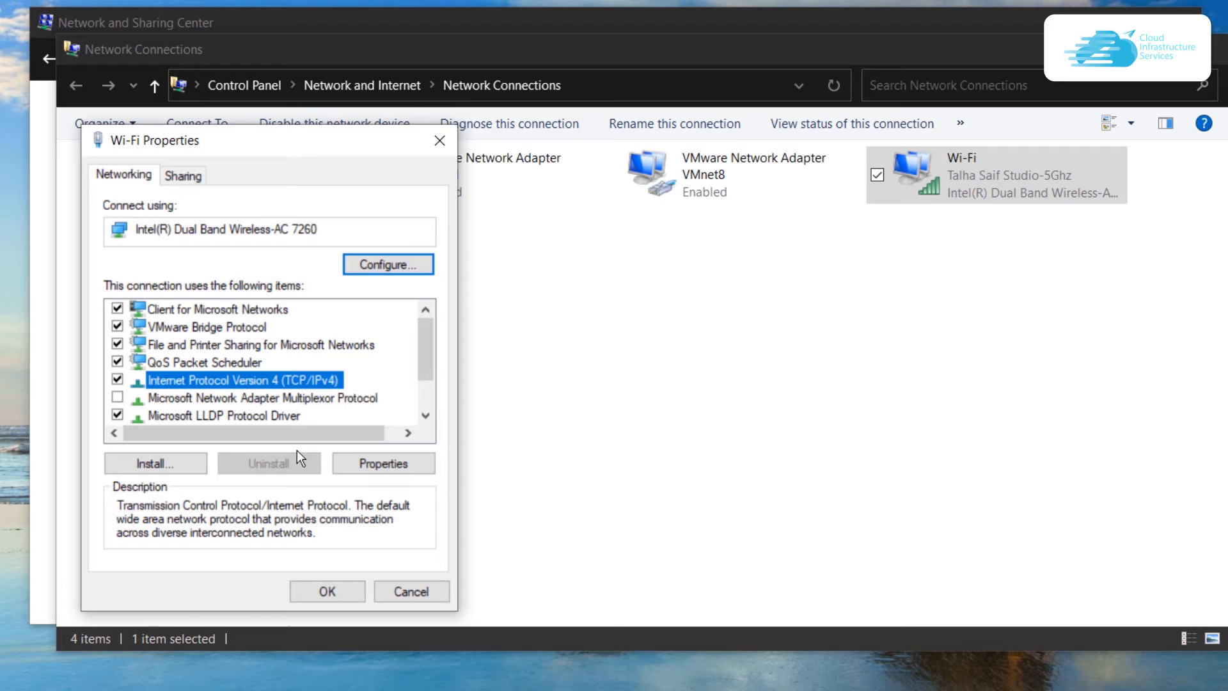
left_click(382, 464)
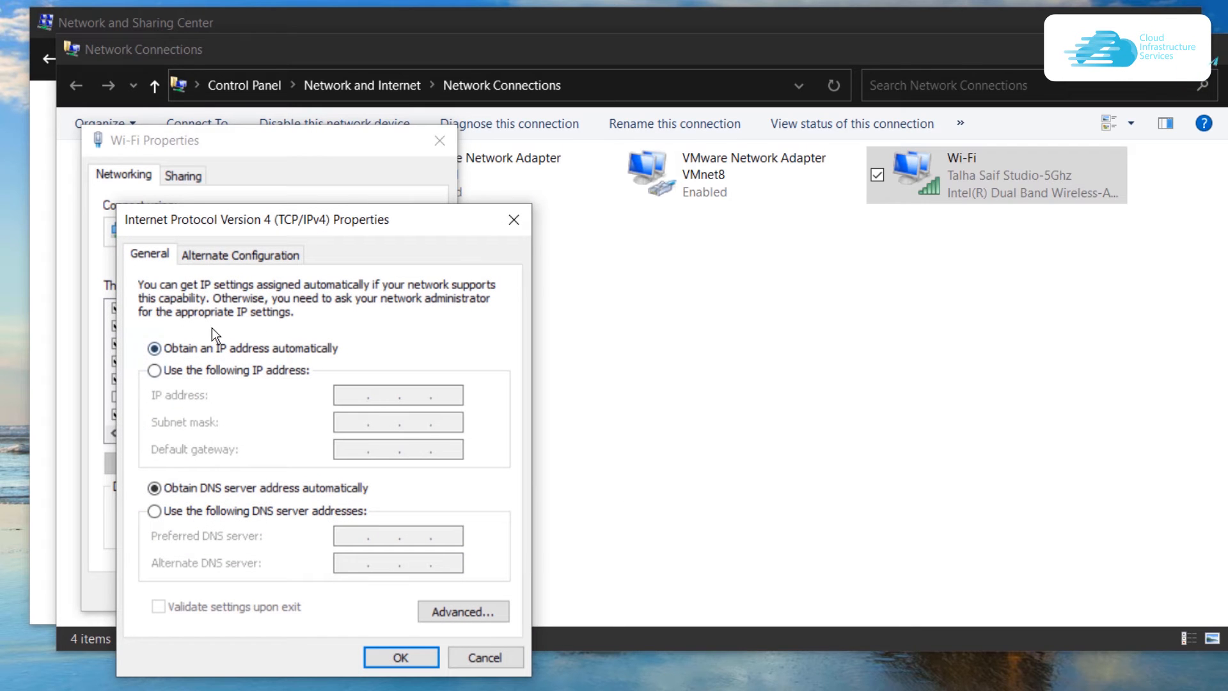
mouse_move(274, 461)
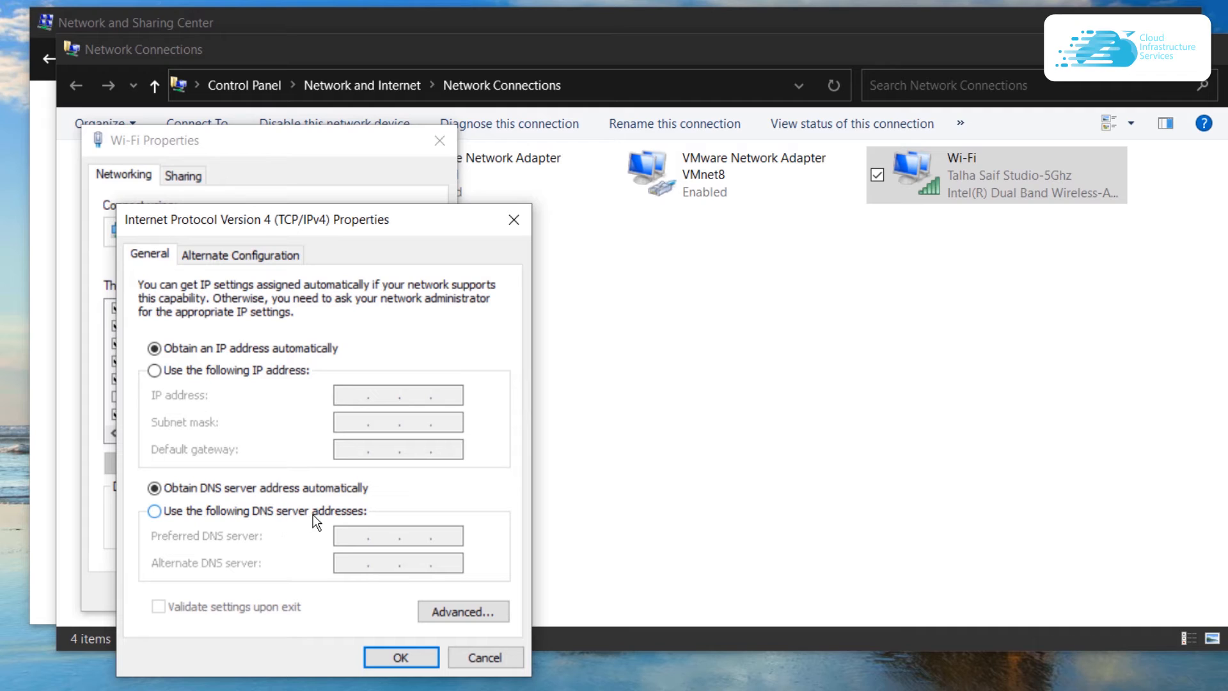
left_click(155, 510)
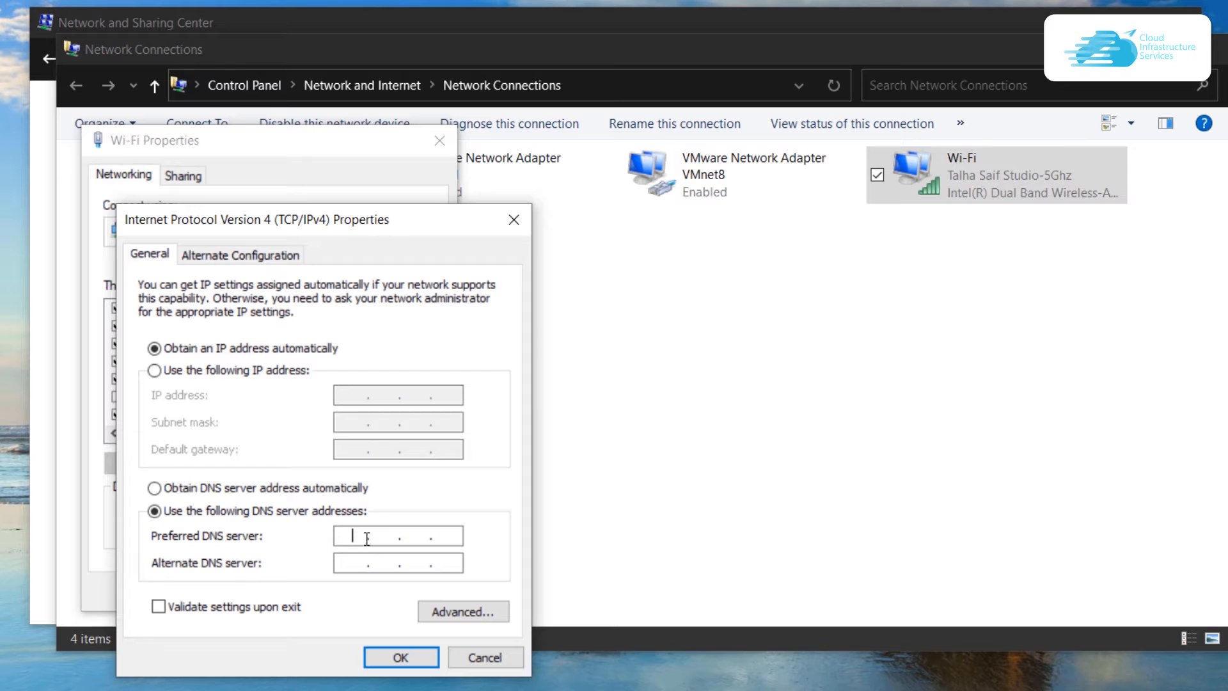
type("8.8.8.8")
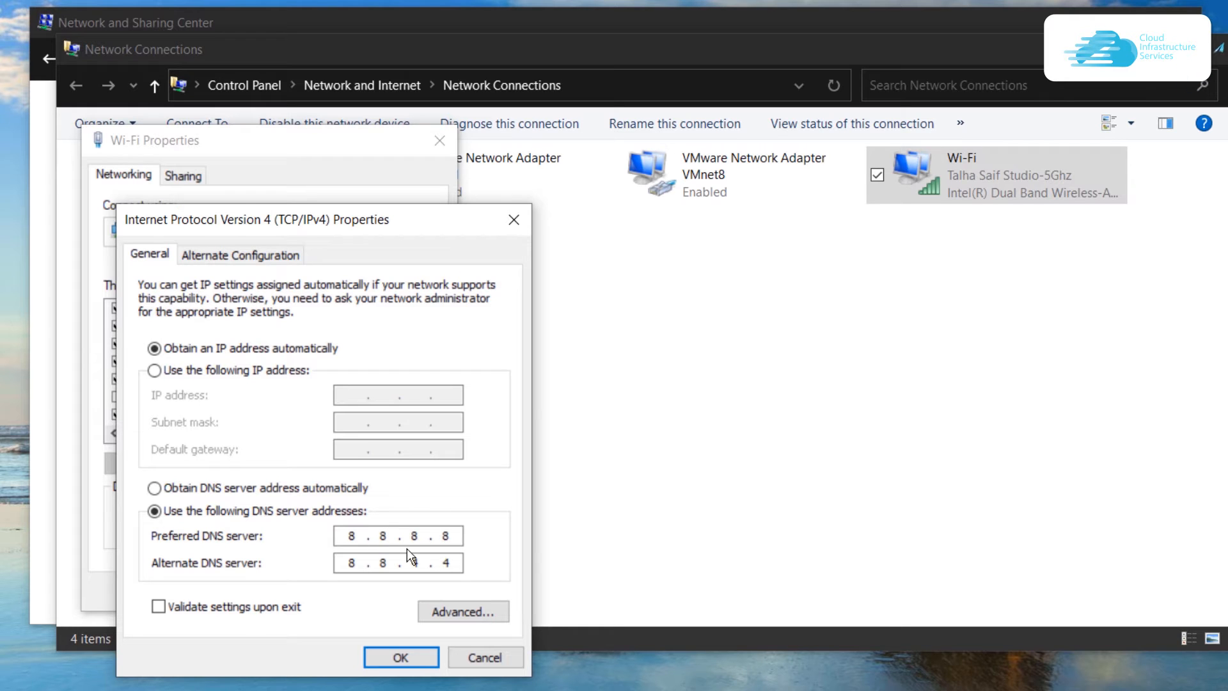
left_click(400, 656)
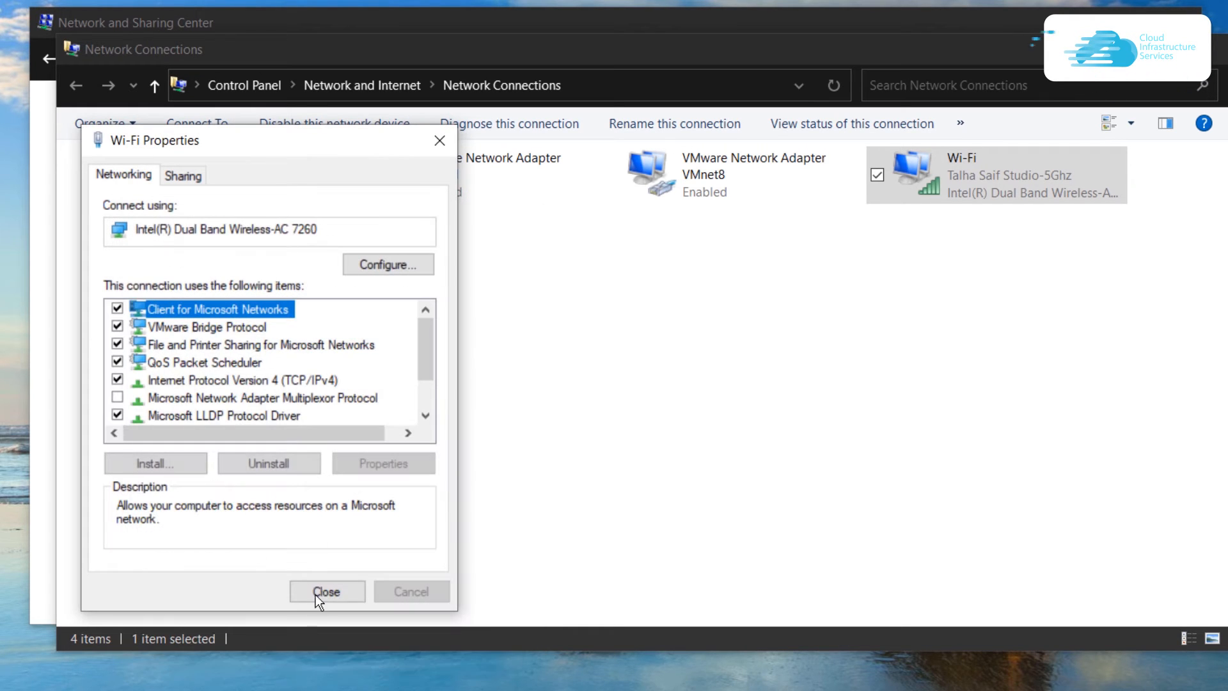
Close Wi-Fi Properties, start an administrator cmd, enter netsh and begin 'interface ip show config'
left_click(326, 591)
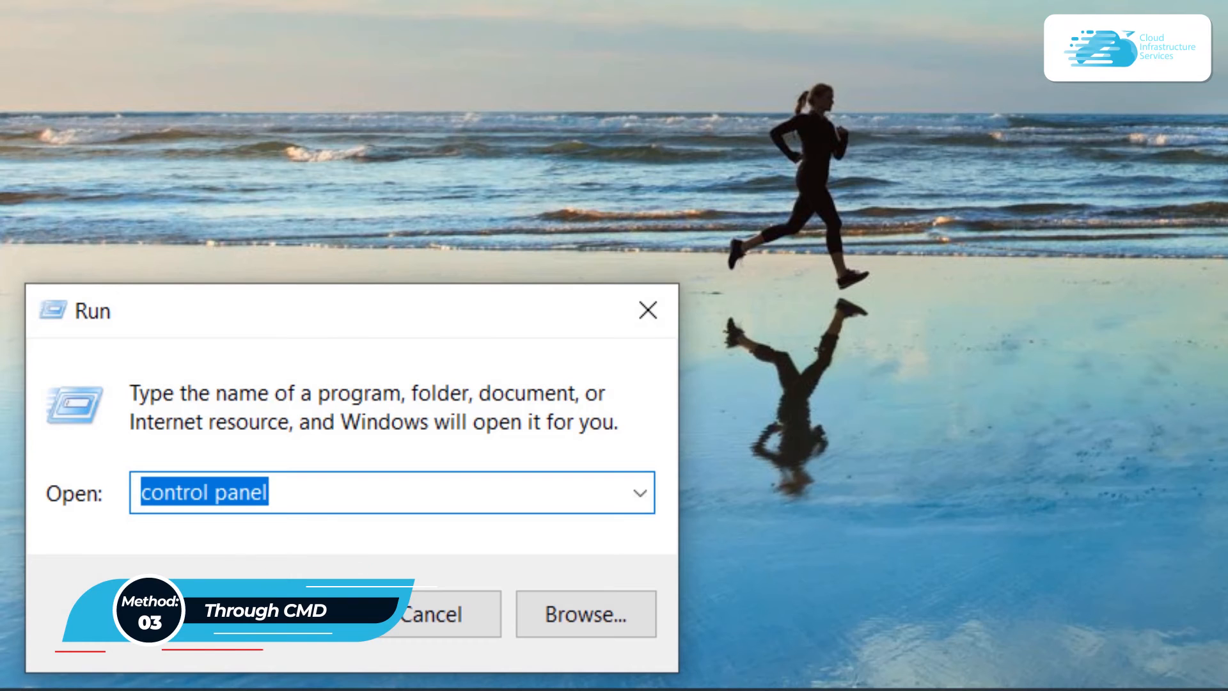
type("cmd")
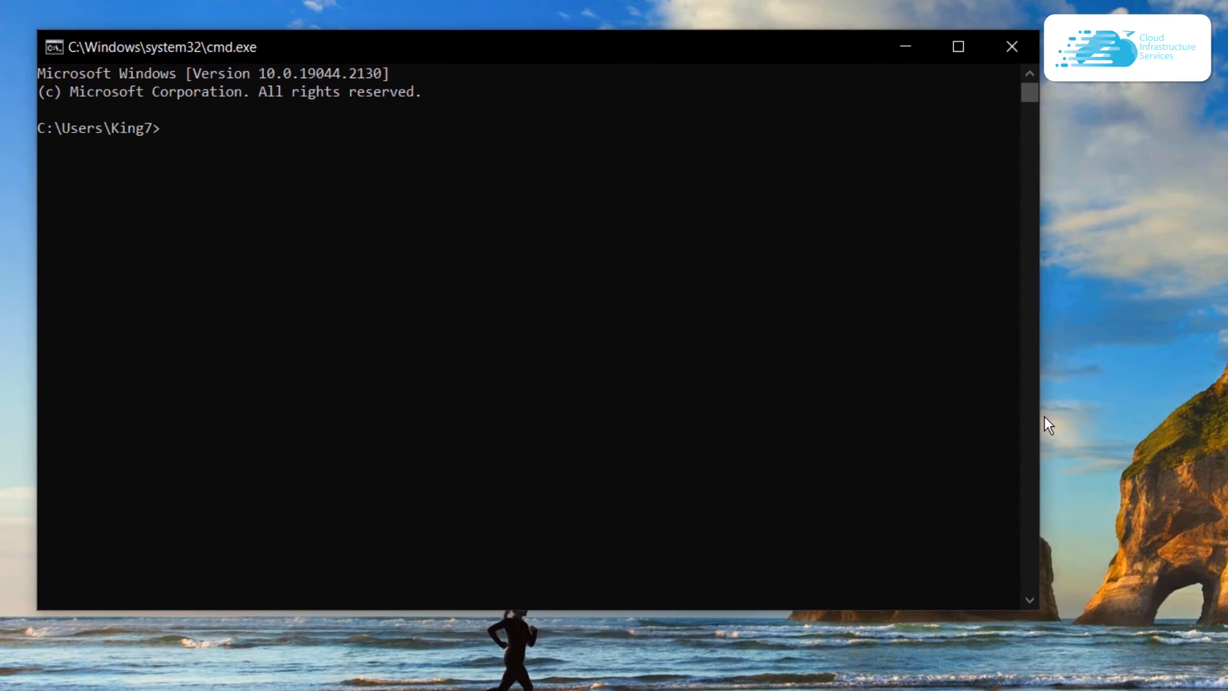
mouse_move(635, 316)
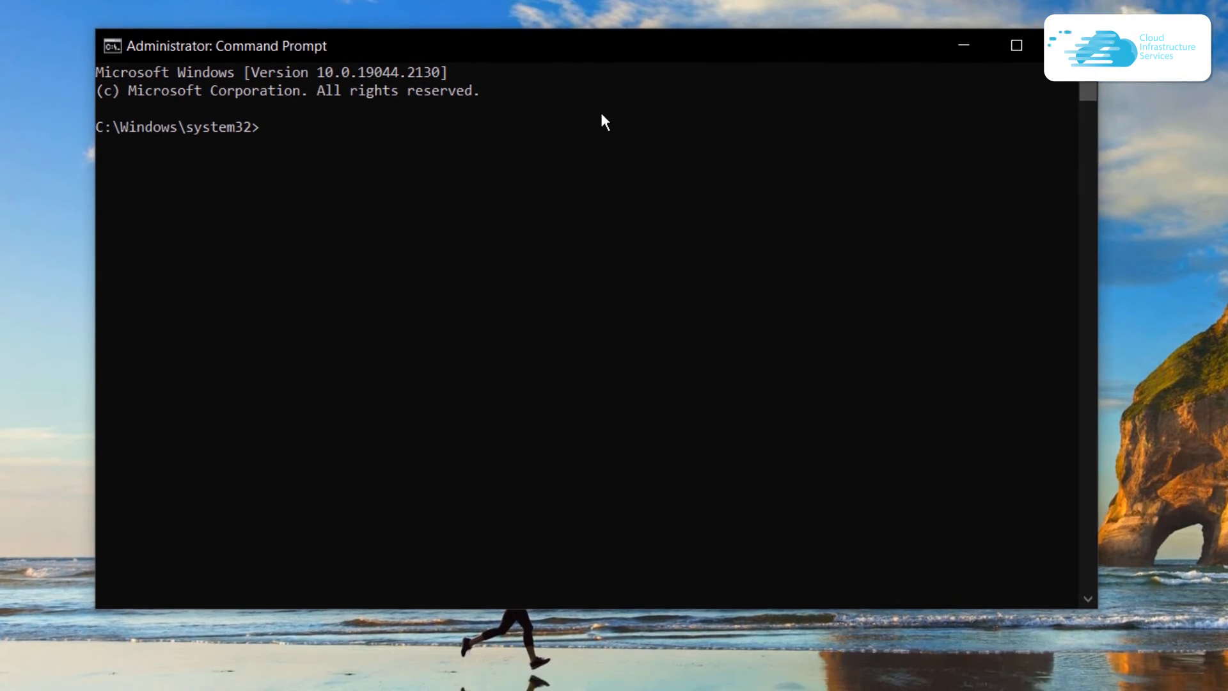
type("netsh")
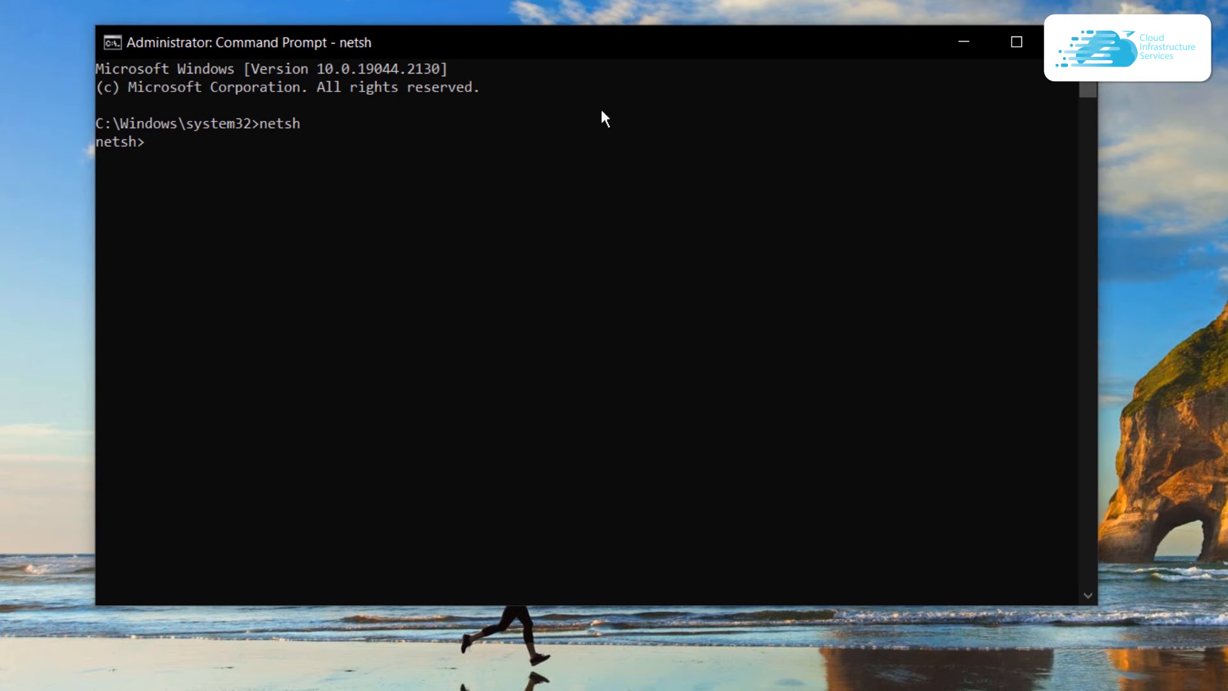
type("interface ip show config")
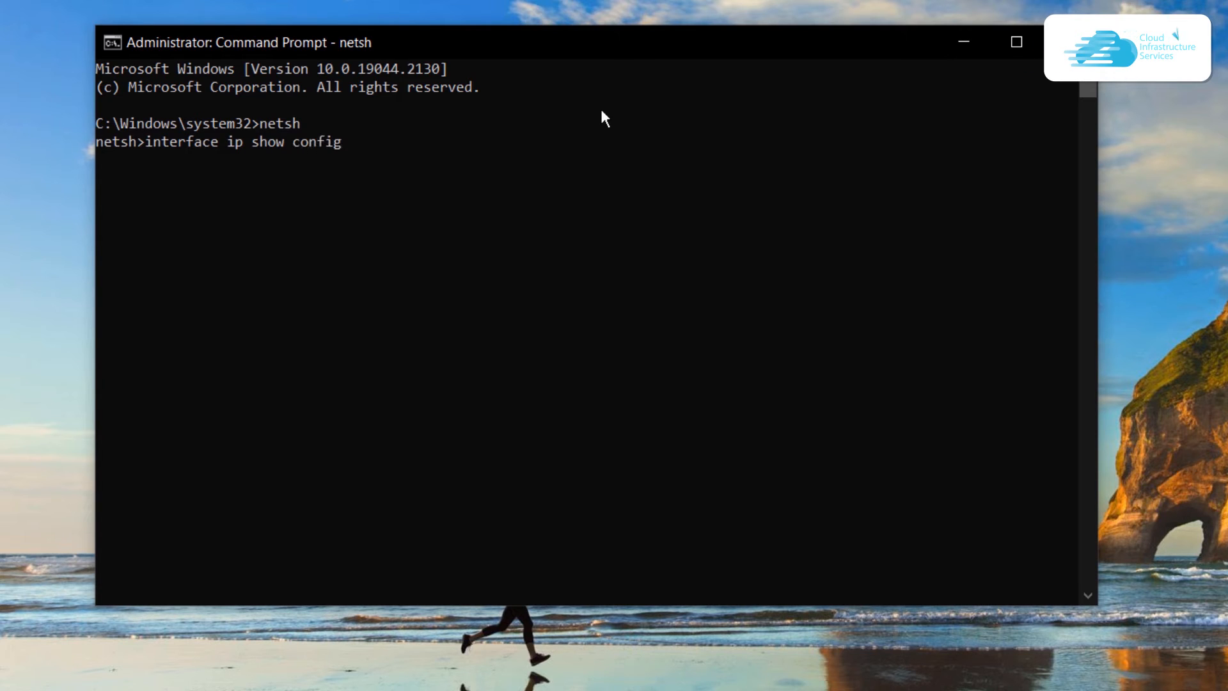
List the interface configs, then run 'interface IP set dns "Wi-Fi" static 8.8.8.8'
key("enter")
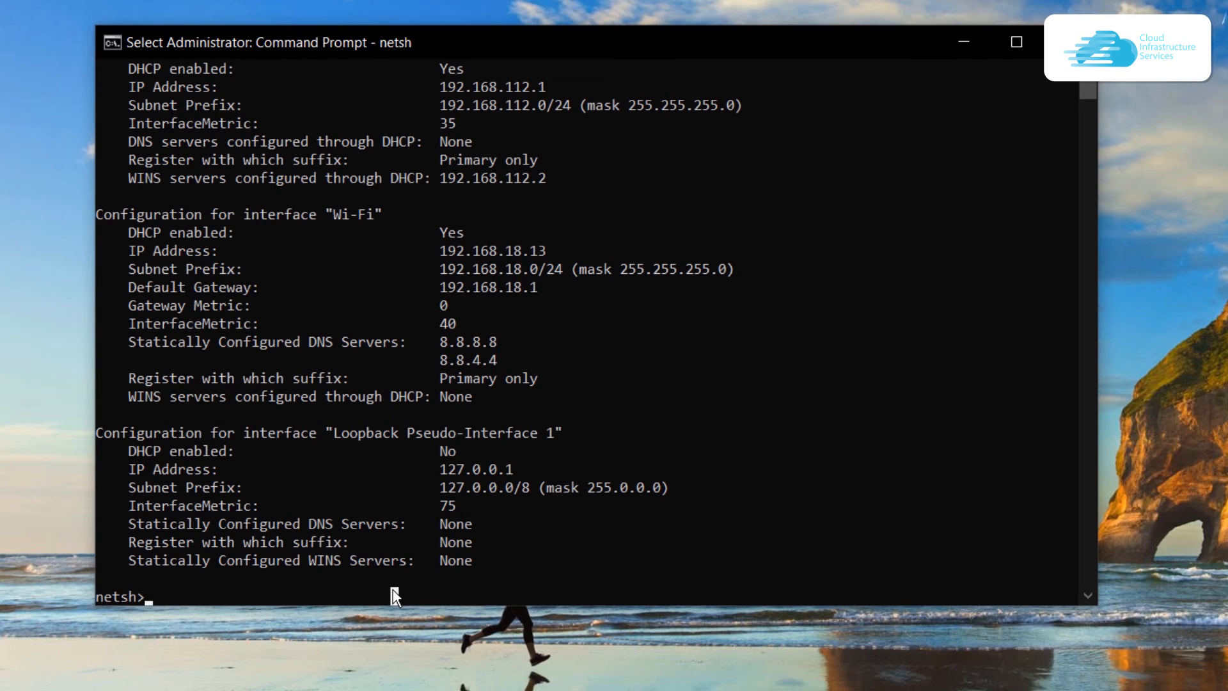
type("interface IP")
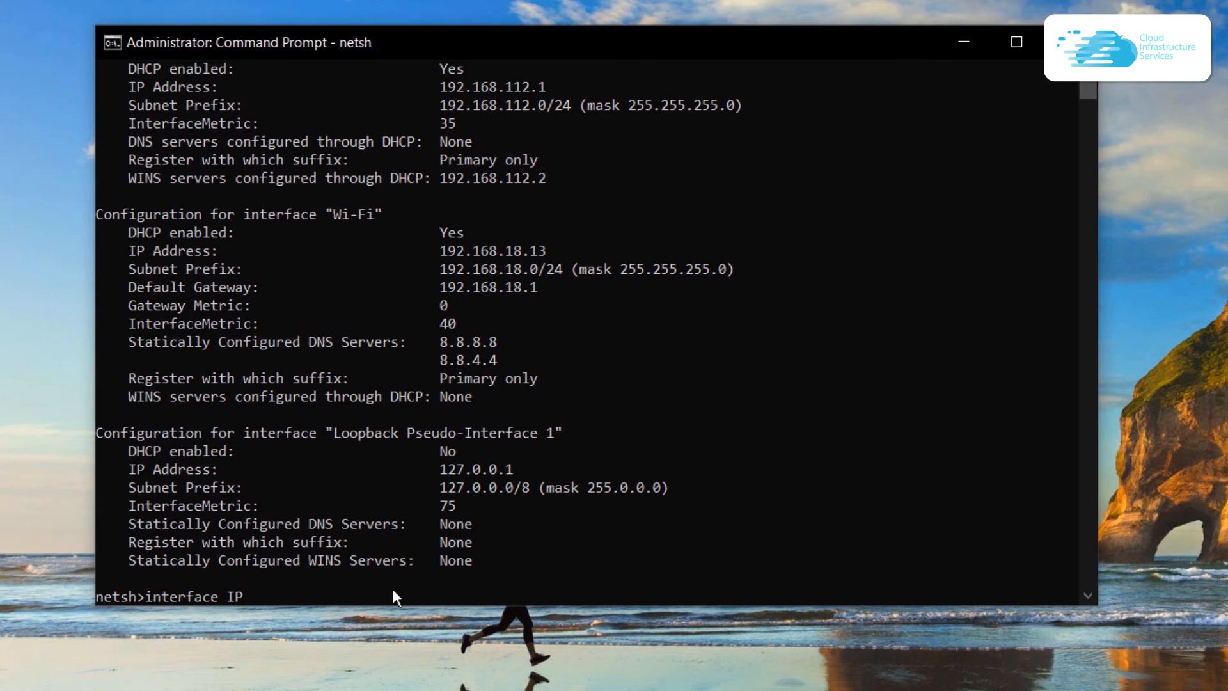
type("set dns \"")
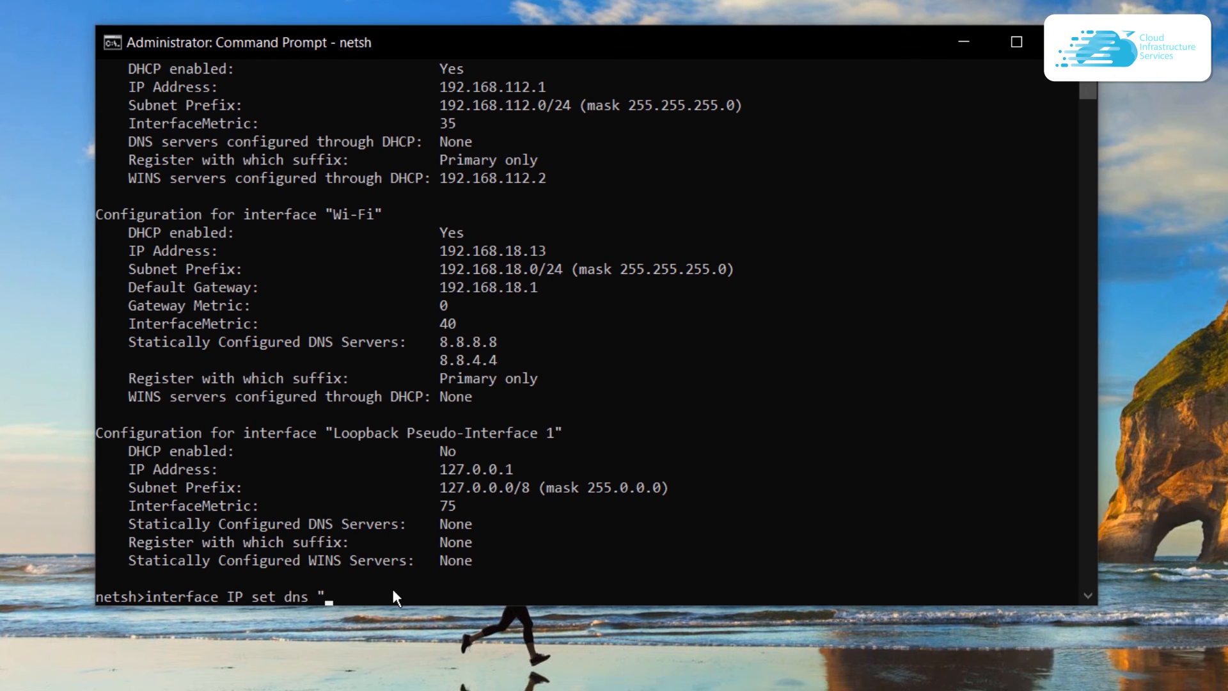
type("W\"")
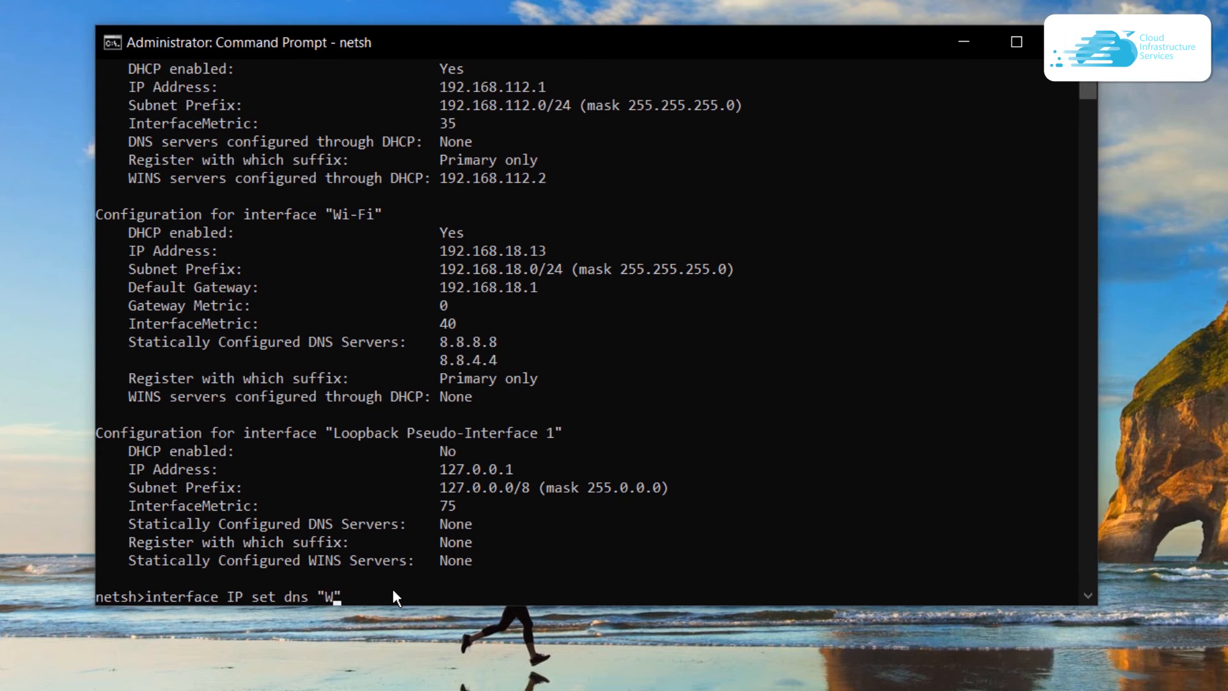
type("i-Fi")
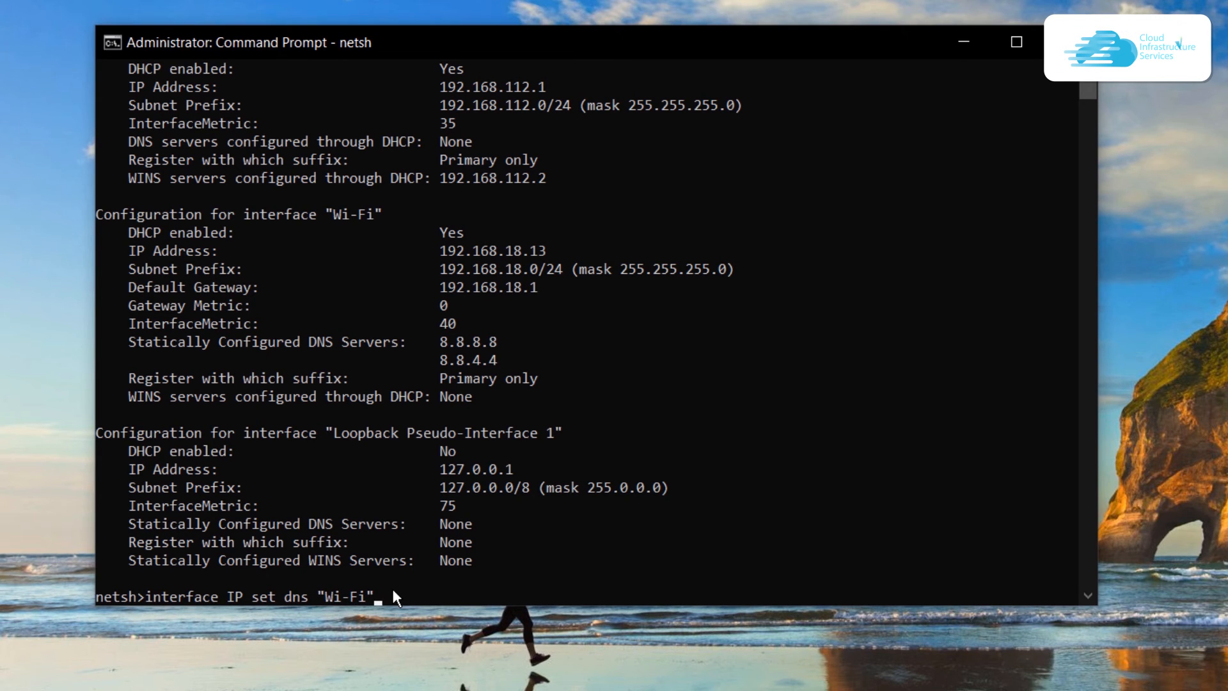
type("static")
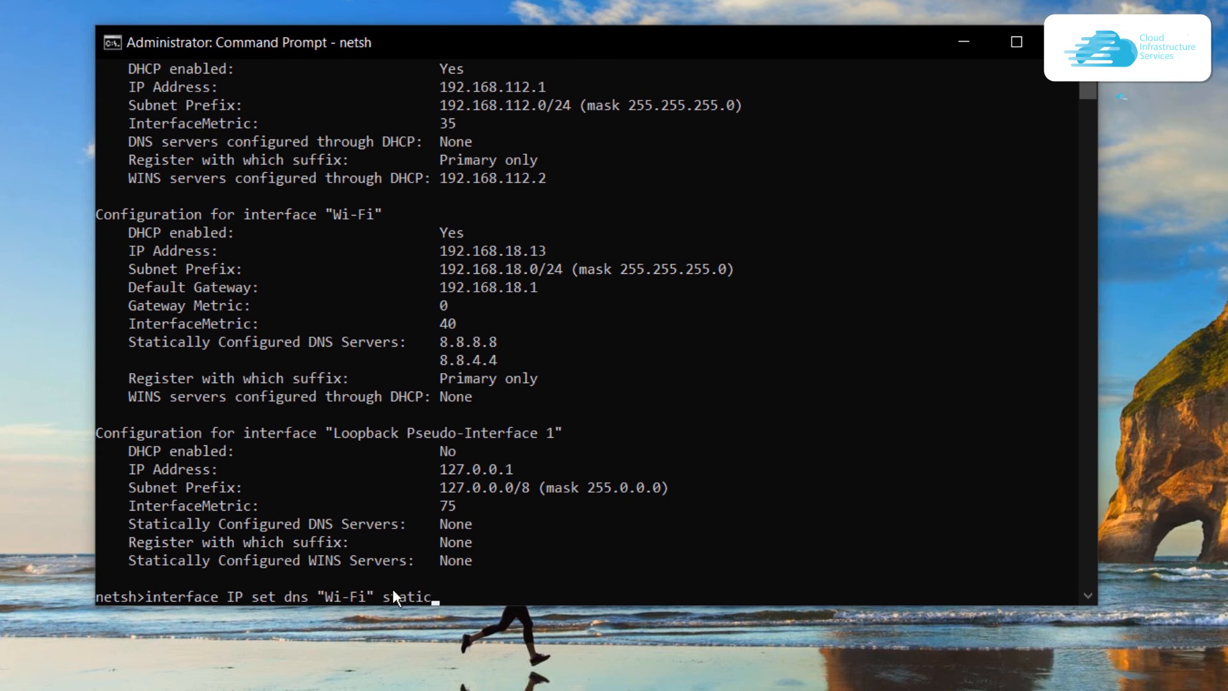
type("8")
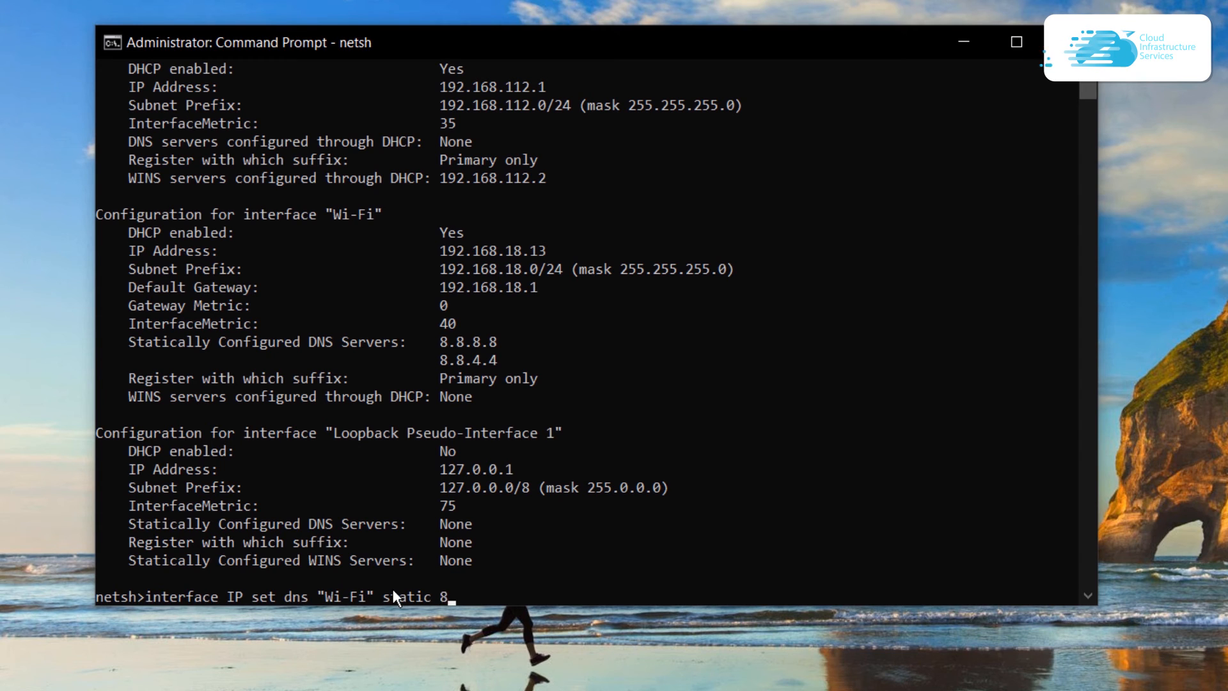
type(".8.8.8")
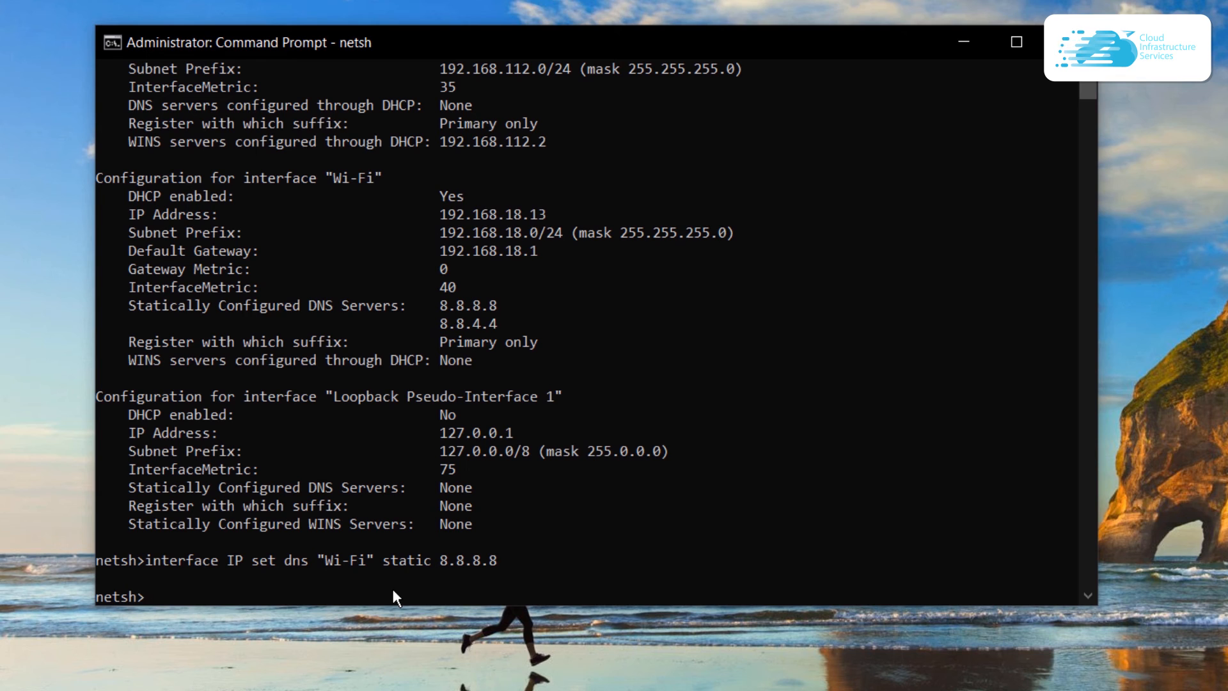
Rerun 'interface ip show config' to verify Wi-Fi now lists 8.8.8.8 as its static DNS
type("ne")
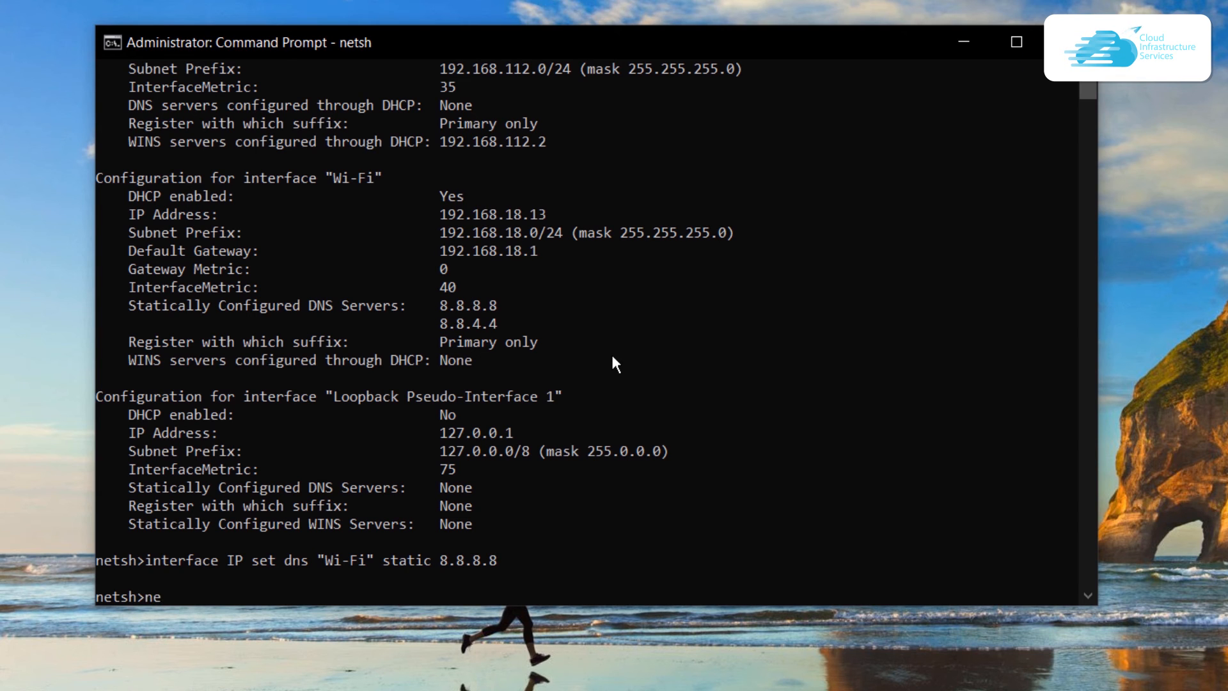
type("interface ip show config")
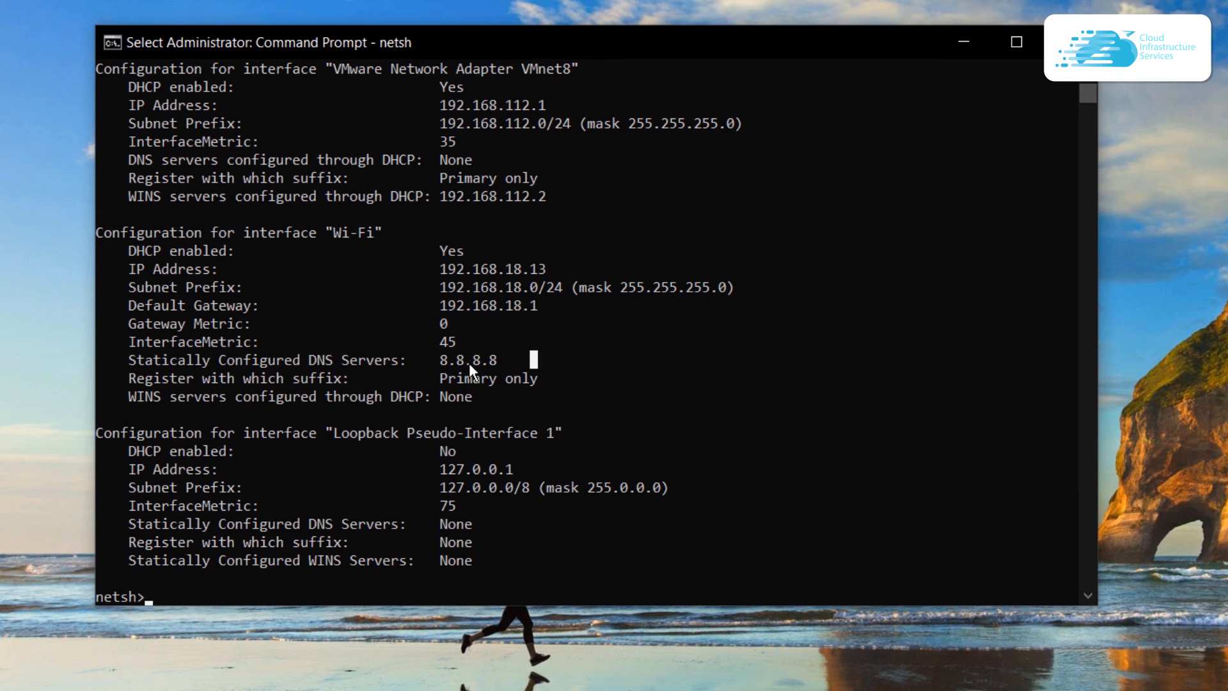
mouse_move(490, 377)
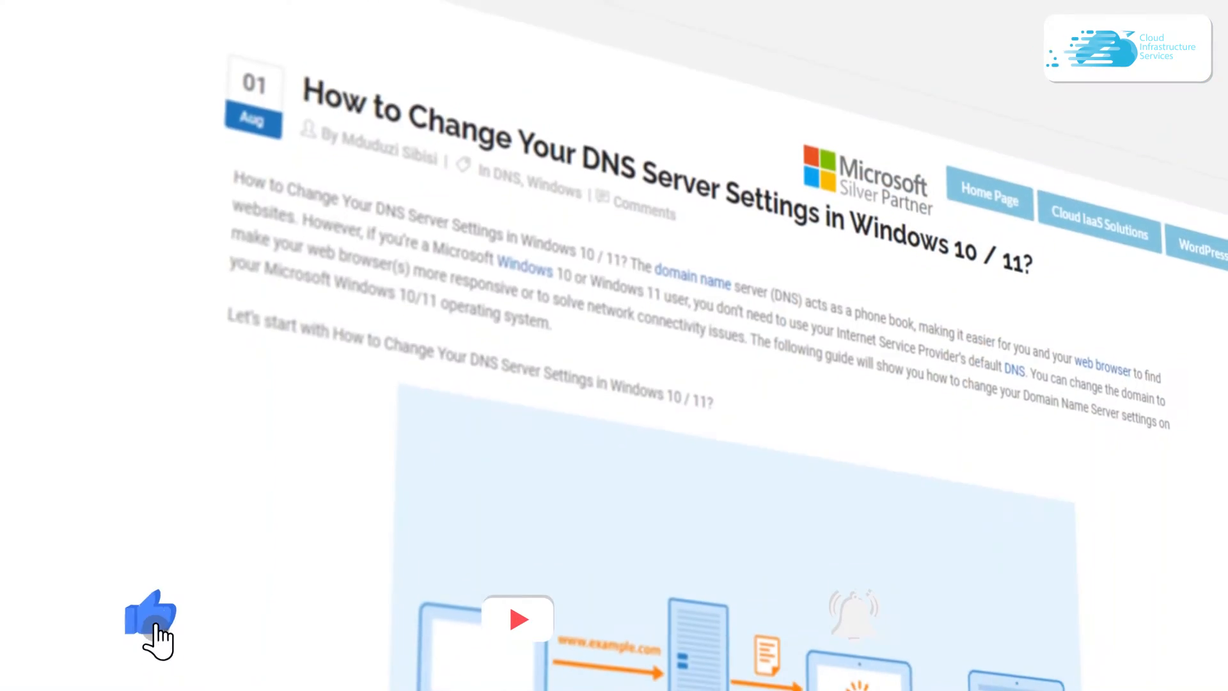
scroll("down", 3)
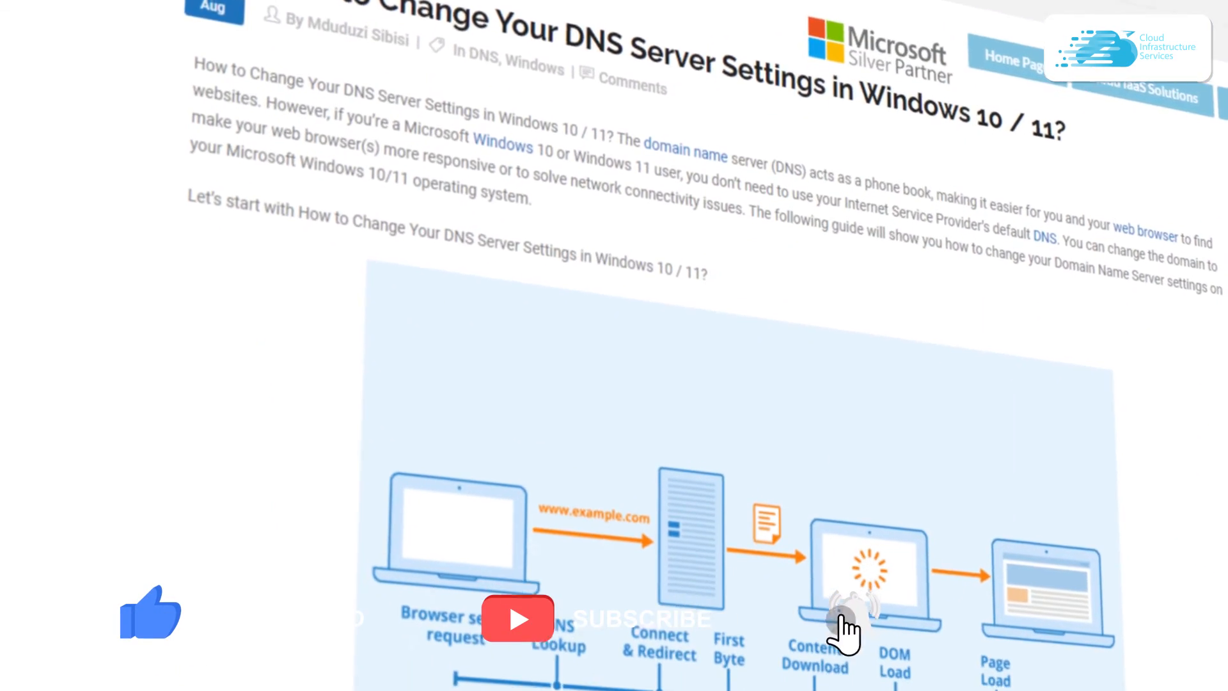
scroll("down", 3)
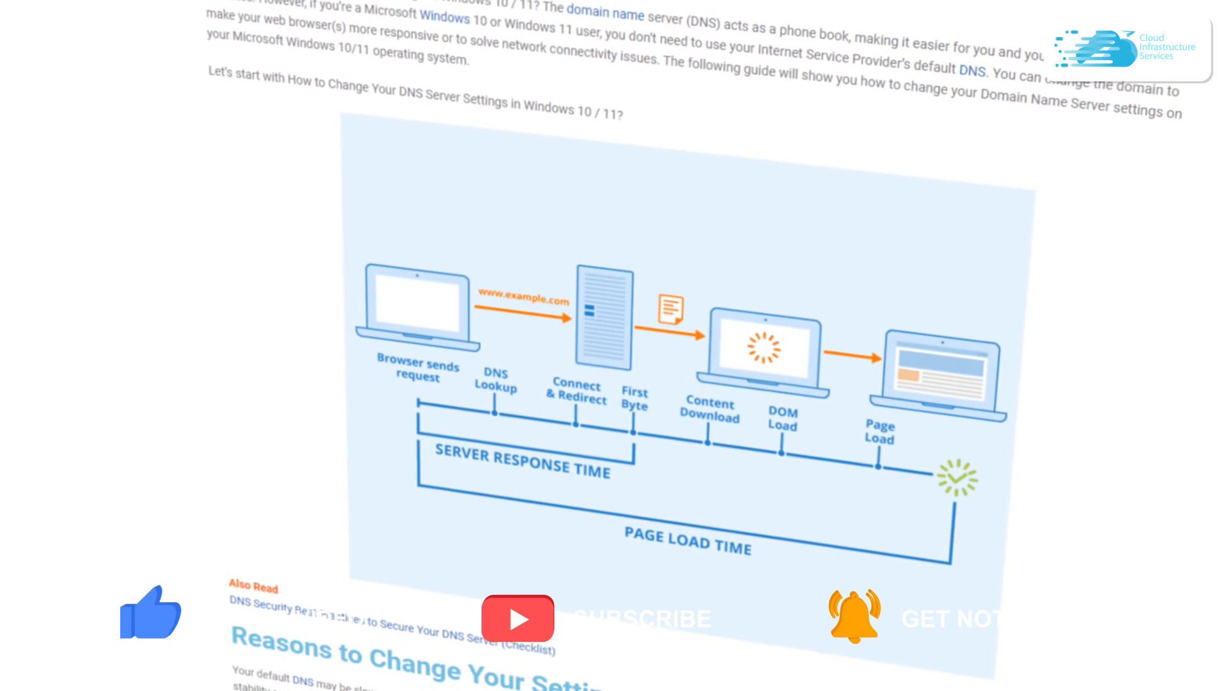